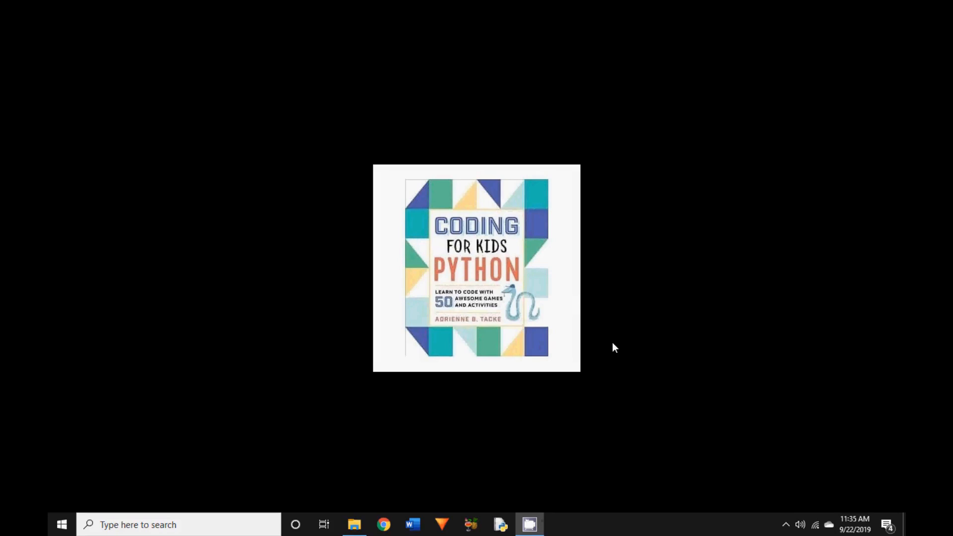
{"action": "mouse_move", "coordinate": [382, 525]}
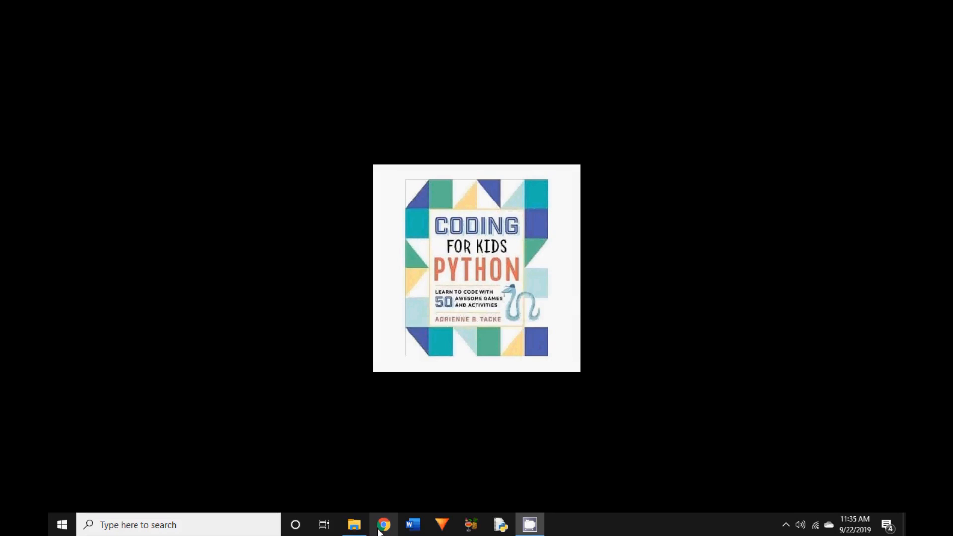
Search Google for 'google colab' in Chrome
{"action": "left_click", "coordinate": [383, 525]}
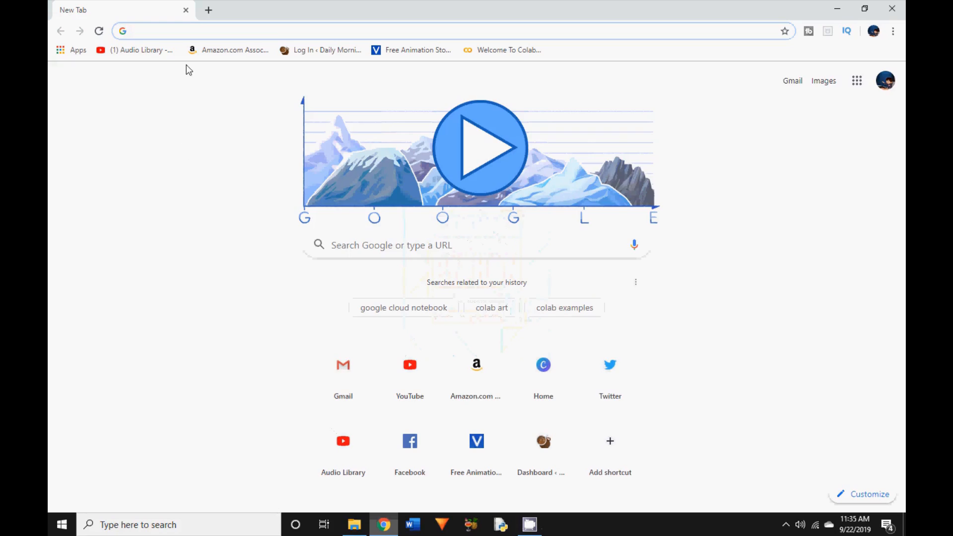
{"action": "type", "text": "google colab"}
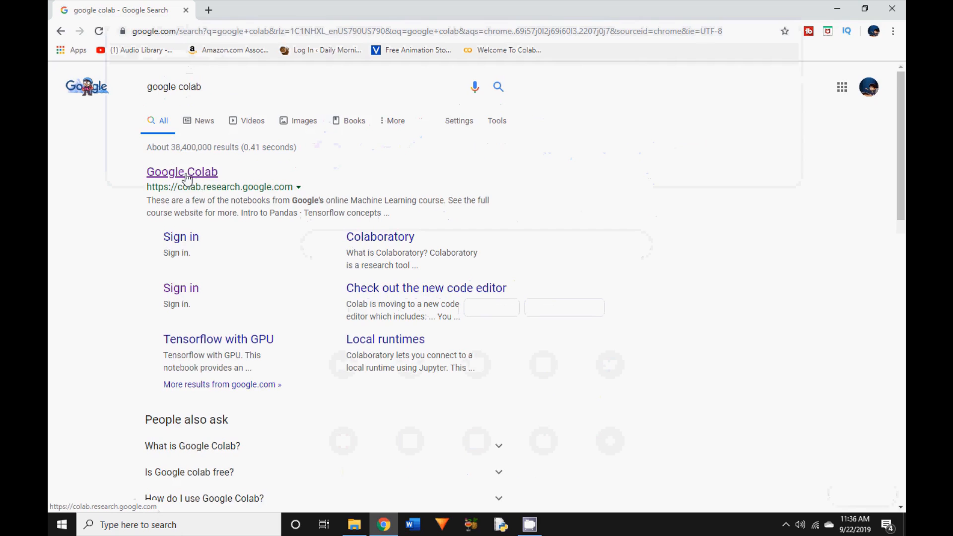
Go to the Google Colab site and create a new Python 3 notebook
{"action": "left_click", "coordinate": [182, 171]}
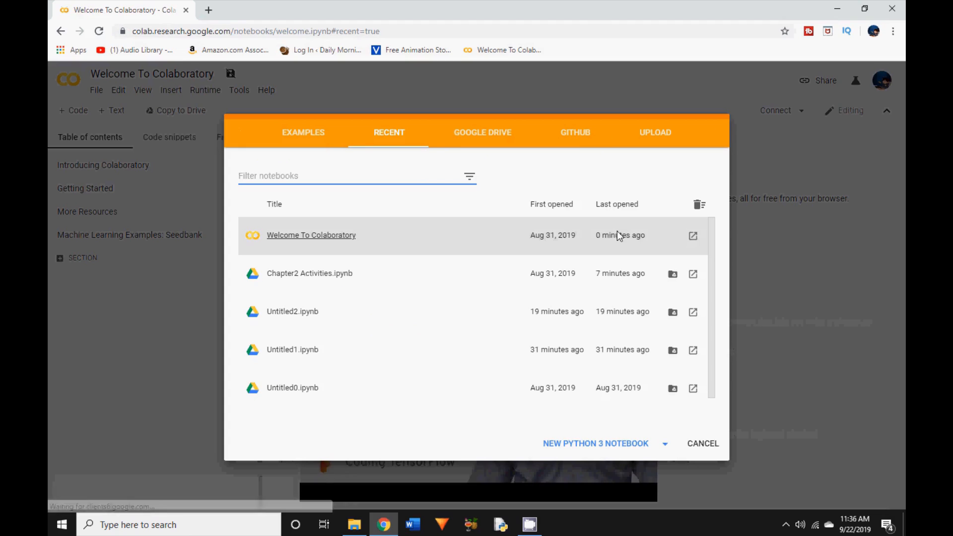
{"action": "mouse_move", "coordinate": [587, 451]}
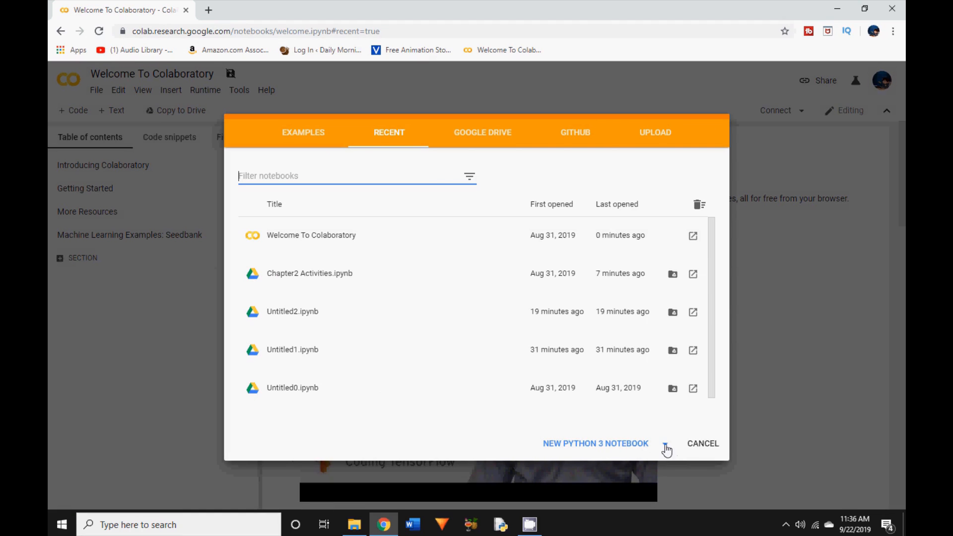
{"action": "mouse_move", "coordinate": [581, 447]}
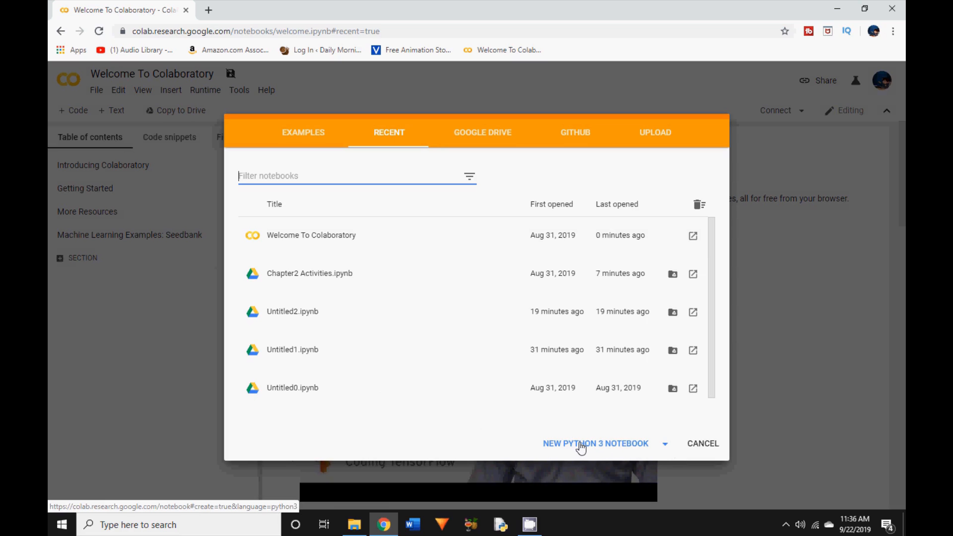
{"action": "left_click", "coordinate": [595, 443]}
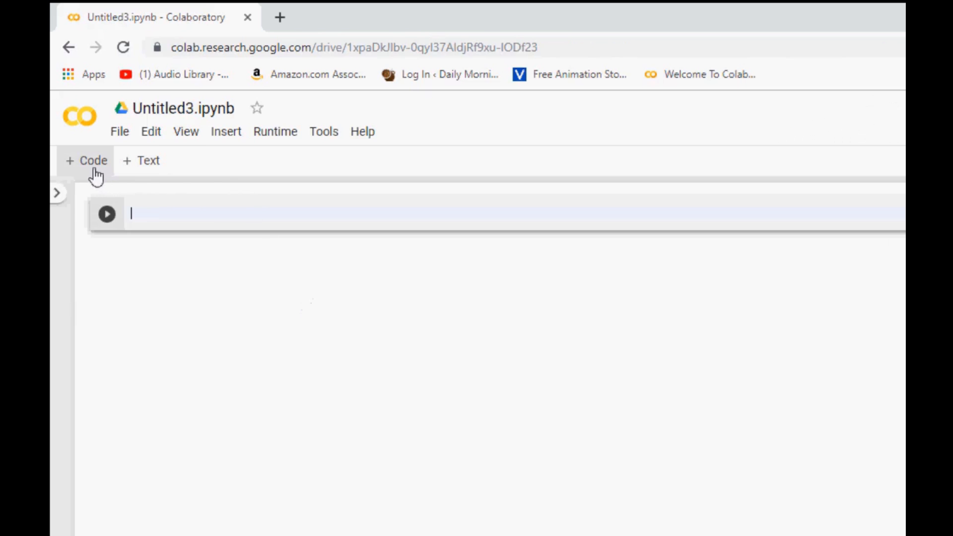
{"action": "mouse_move", "coordinate": [94, 161]}
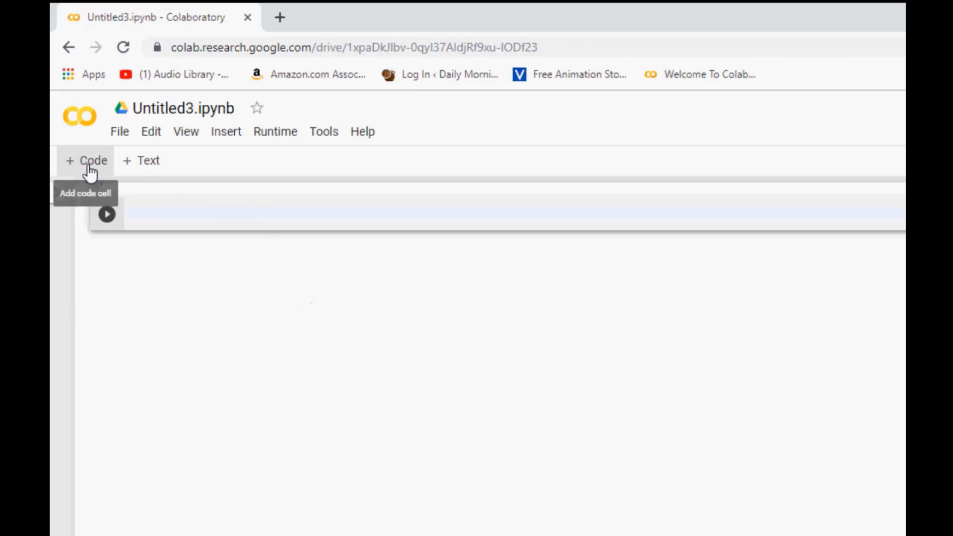
{"action": "mouse_move", "coordinate": [203, 110]}
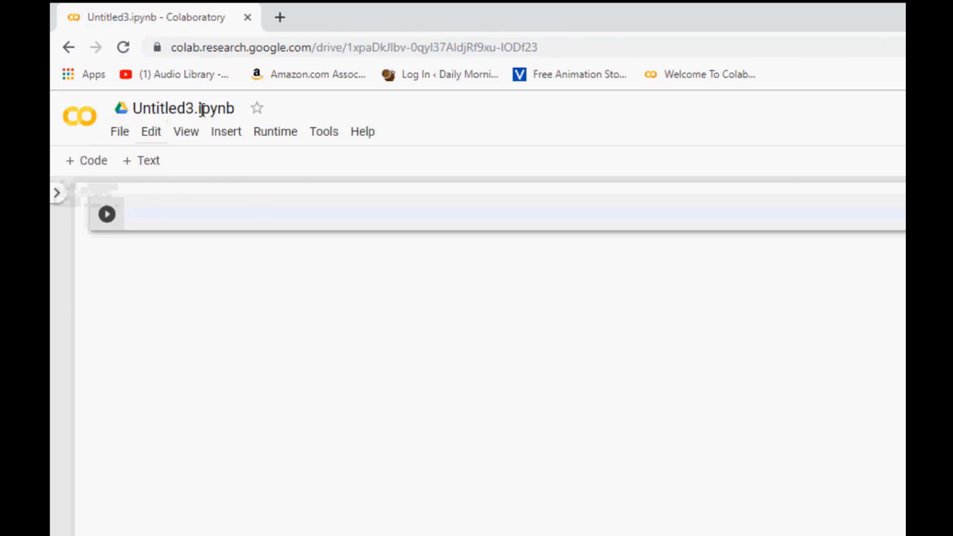
{"action": "mouse_move", "coordinate": [181, 108]}
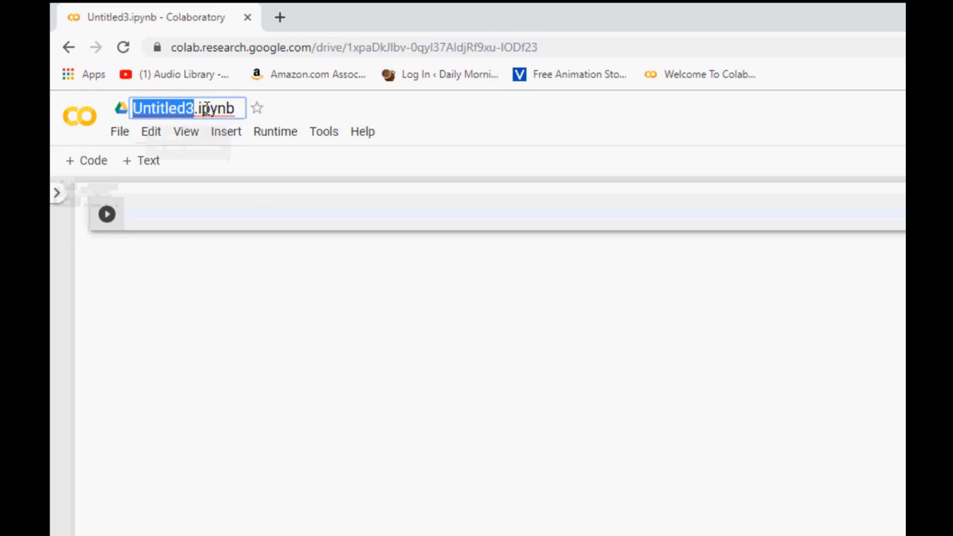
{"action": "mouse_move", "coordinate": [237, 109]}
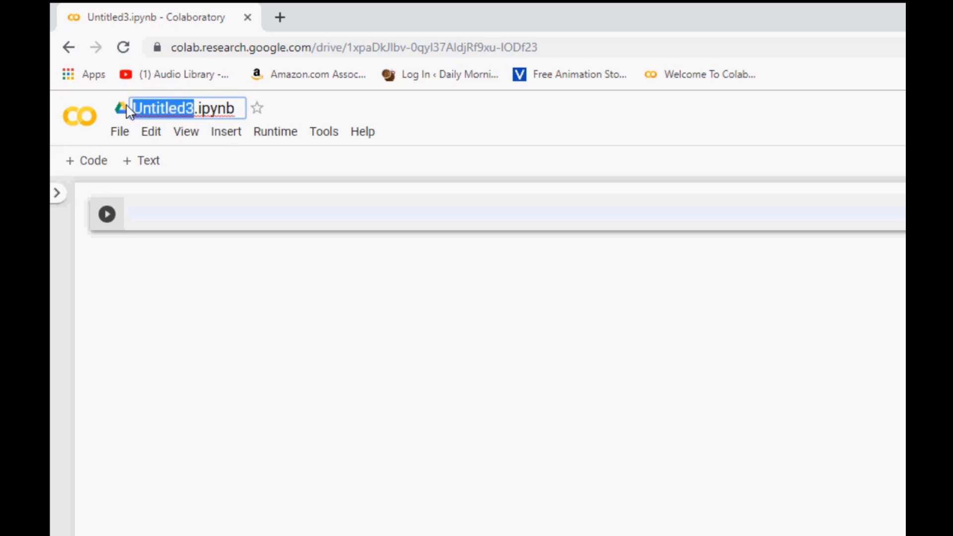
{"action": "mouse_move", "coordinate": [496, 144]}
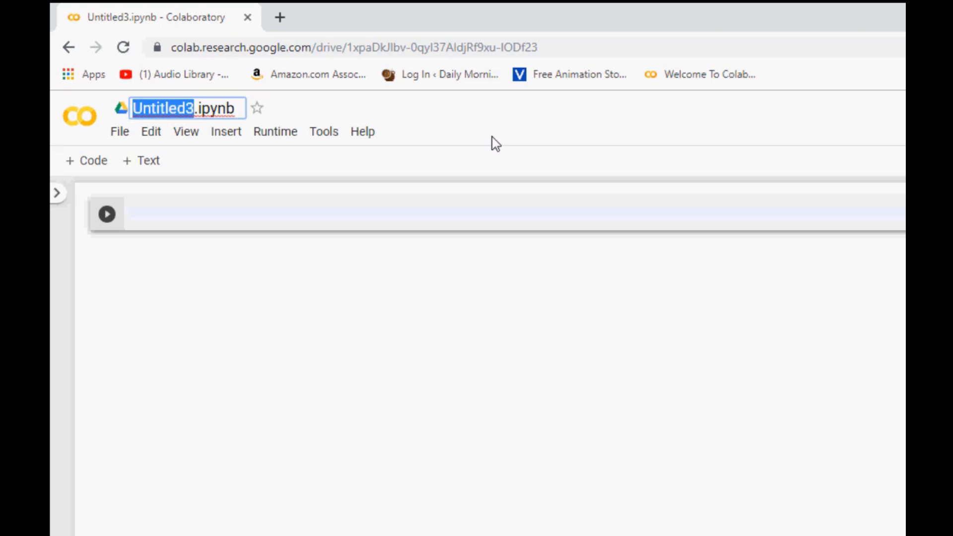
Rename the notebook from Untitled3 to 'Python Tutorial'
{"action": "type", "text": "Python .ipynb"}
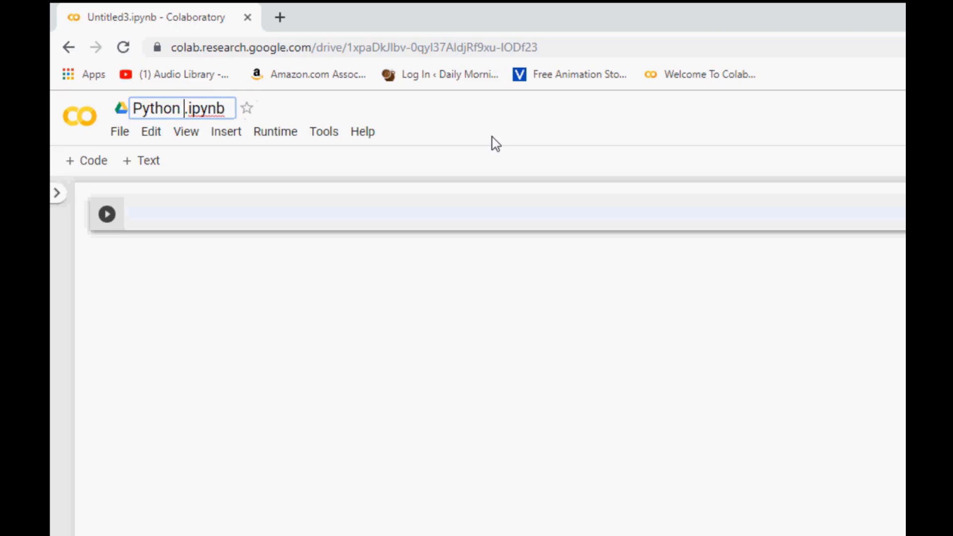
{"action": "type", "text": "Tutorial"}
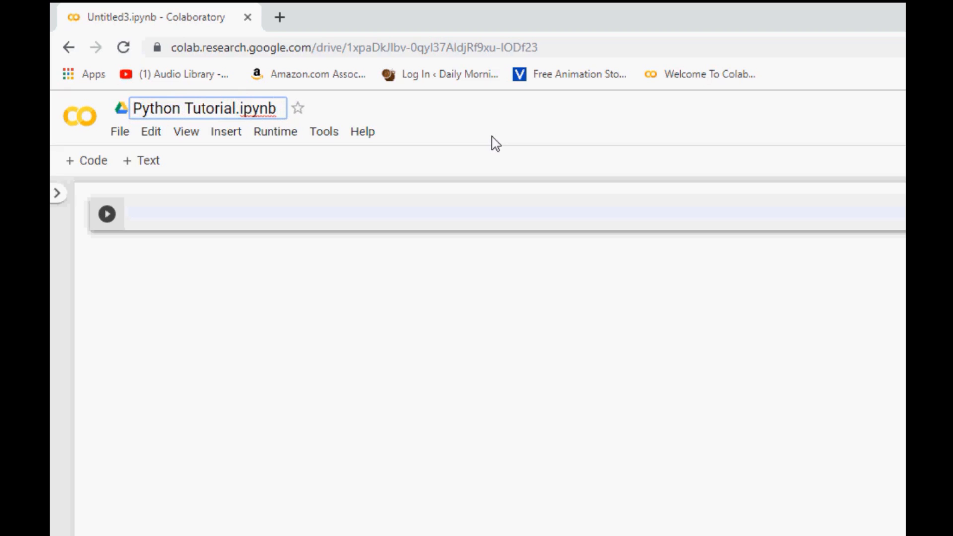
{"action": "left_click", "coordinate": [197, 214]}
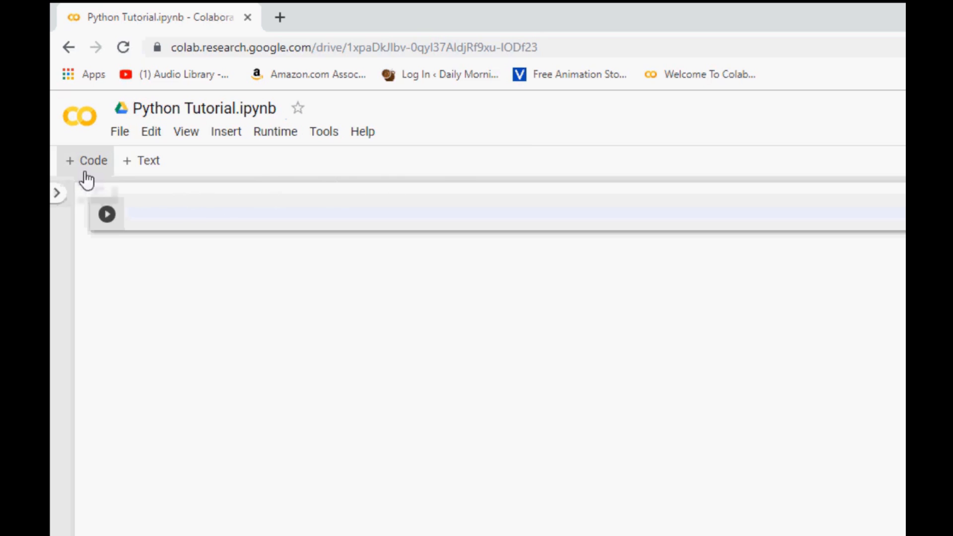
{"action": "mouse_move", "coordinate": [149, 161]}
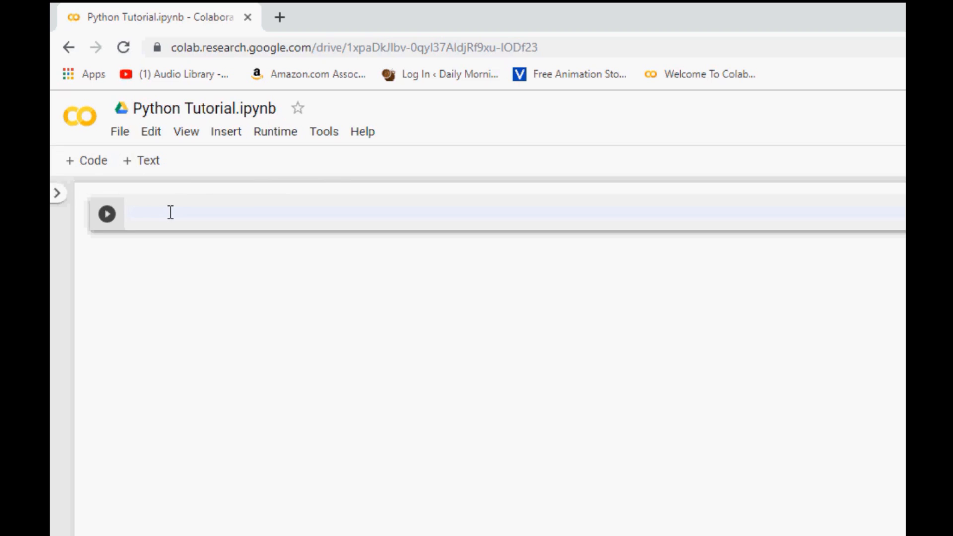
Enter print("Hello Python!") in the first cell and run it
{"action": "type", "text": "print(\"Hello"}
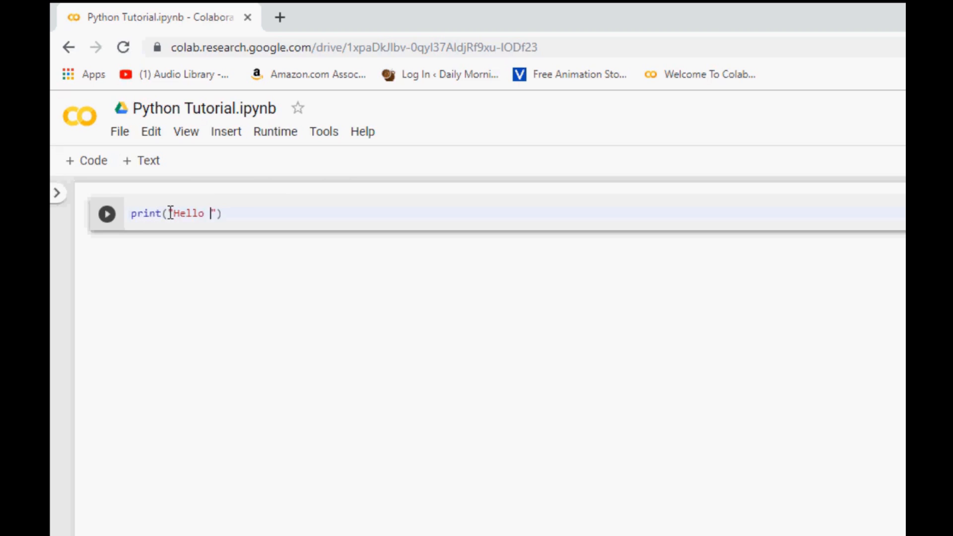
{"action": "type", "text": "Python!"}
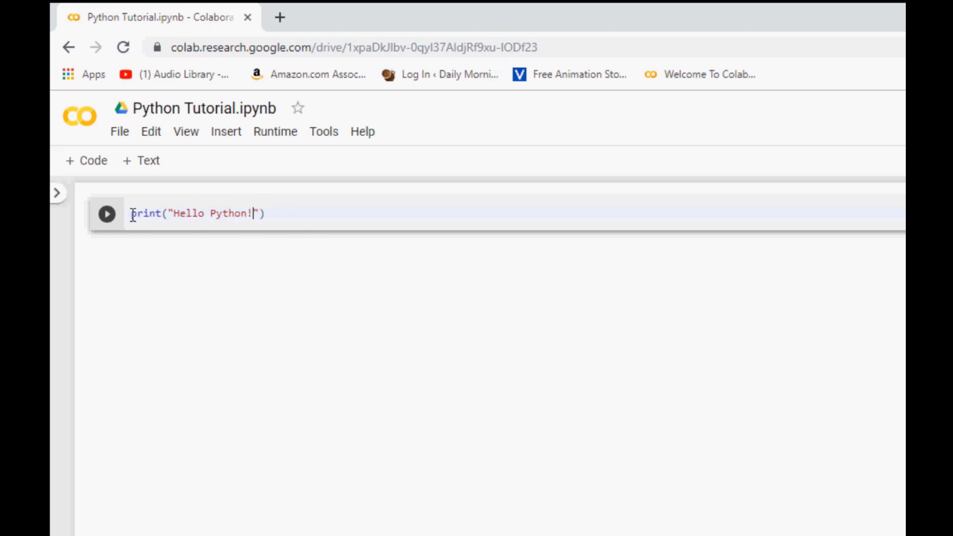
{"action": "left_click", "coordinate": [106, 213]}
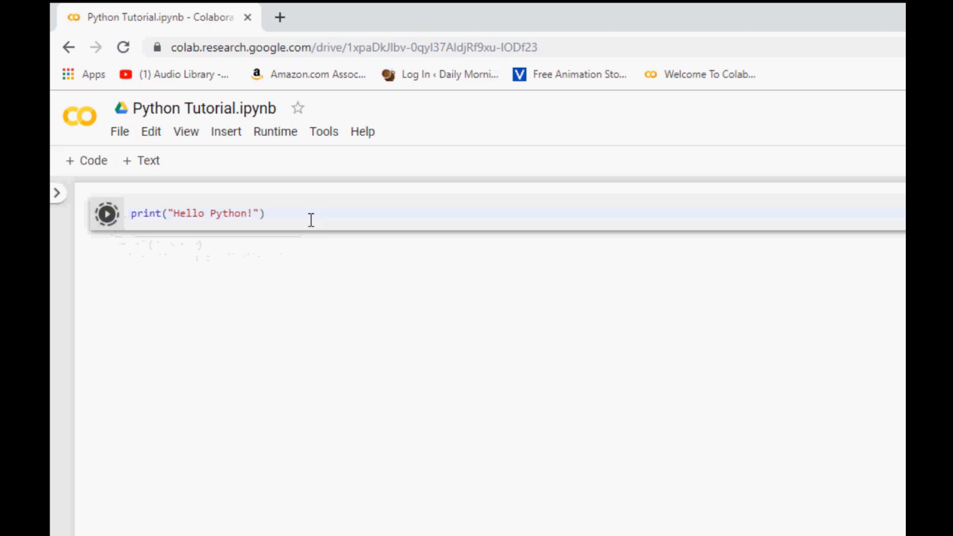
{"action": "left_click", "coordinate": [106, 214]}
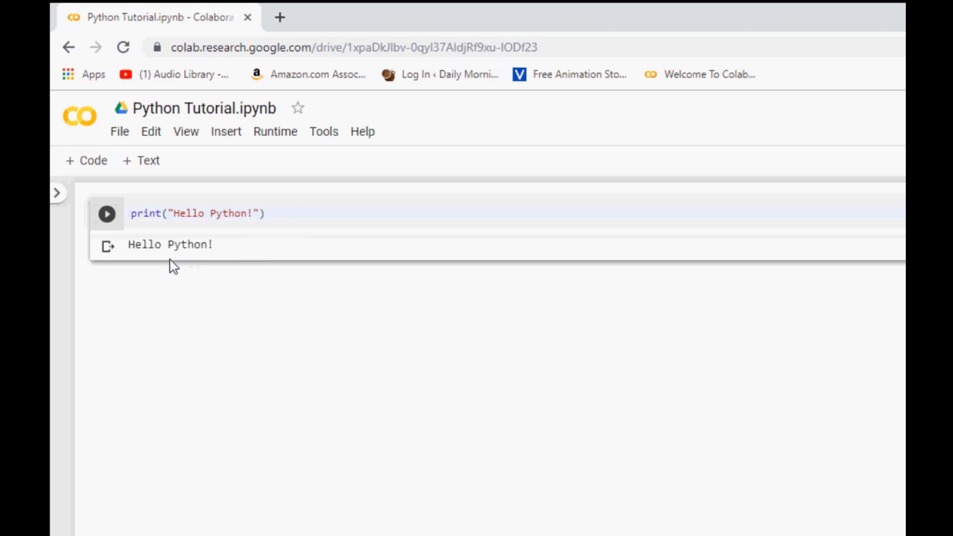
{"action": "mouse_move", "coordinate": [224, 245]}
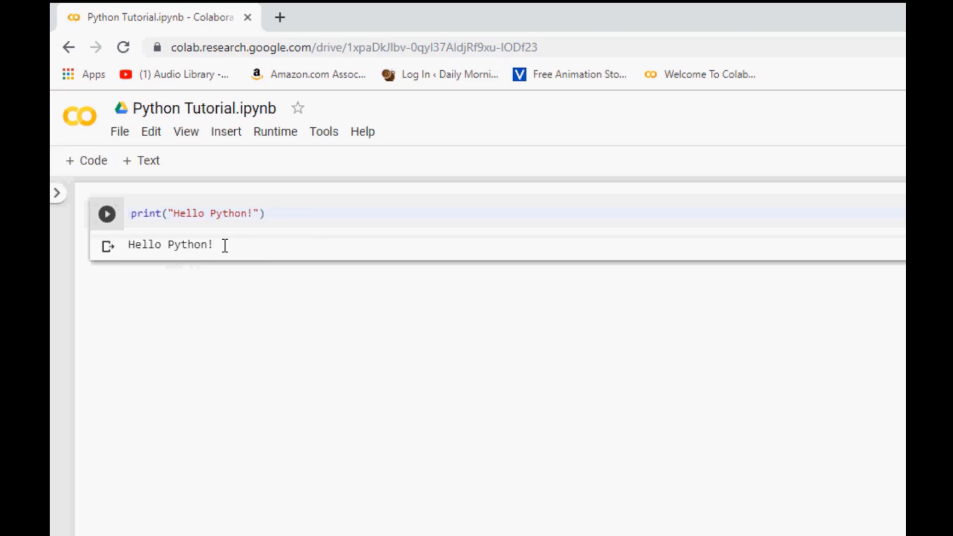
{"action": "mouse_move", "coordinate": [268, 305]}
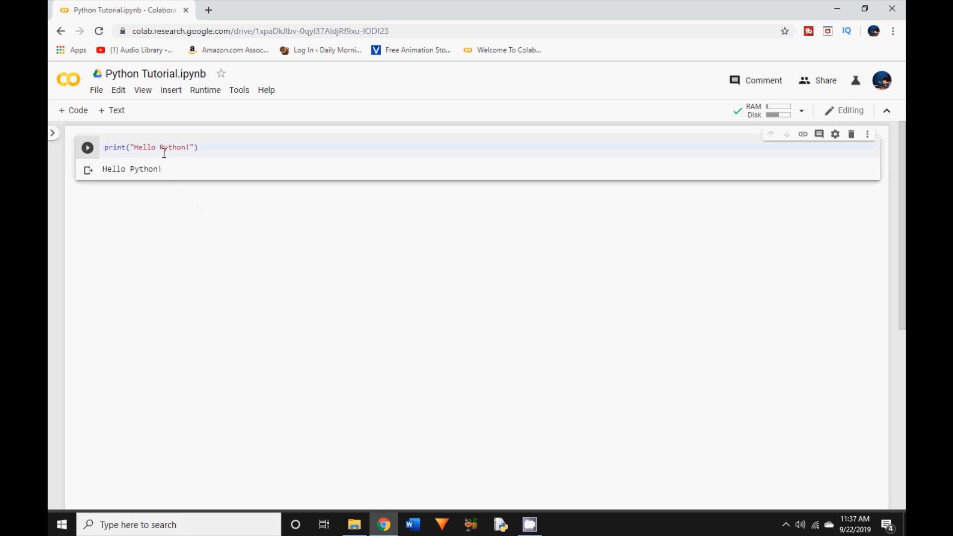
{"action": "mouse_move", "coordinate": [239, 90]}
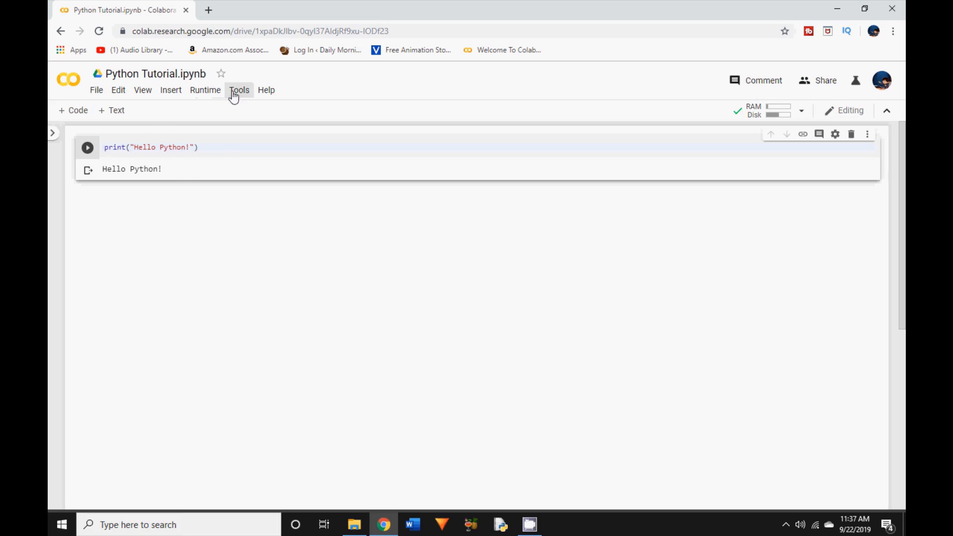
{"action": "mouse_move", "coordinate": [179, 176]}
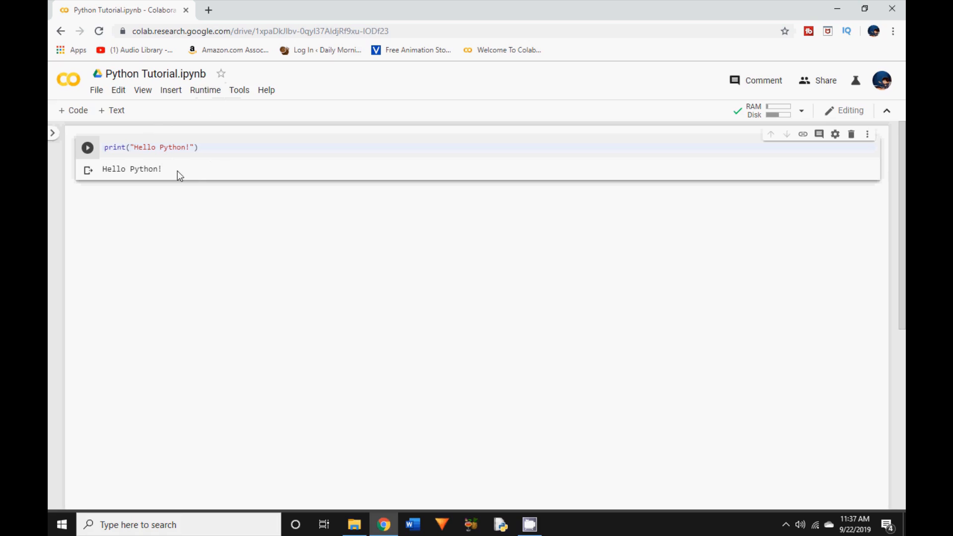
{"action": "mouse_move", "coordinate": [238, 202]}
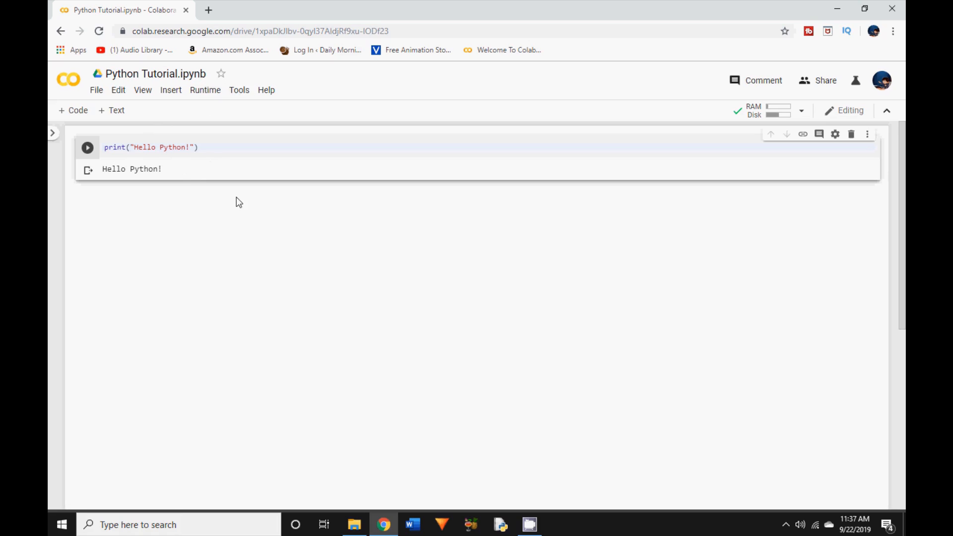
{"action": "mouse_move", "coordinate": [197, 181]}
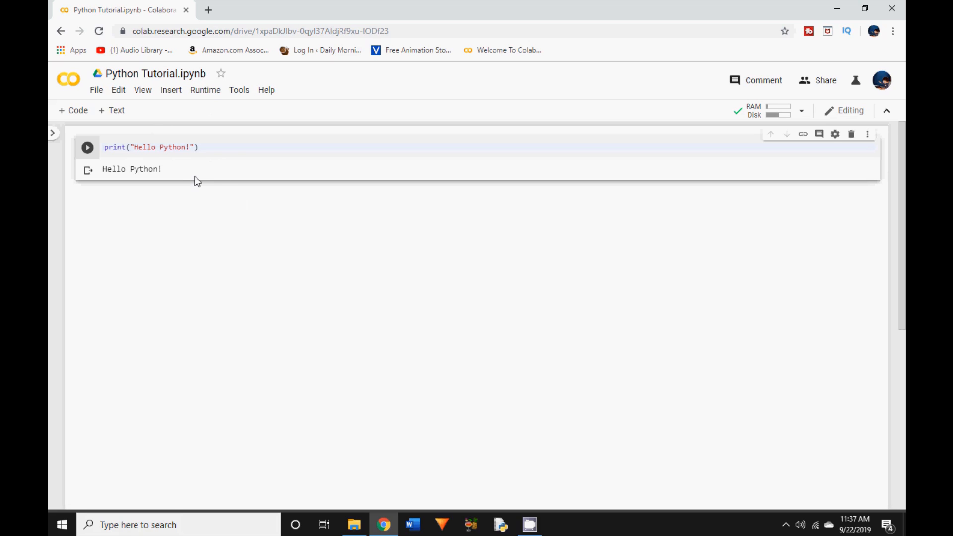
{"action": "mouse_move", "coordinate": [198, 116]}
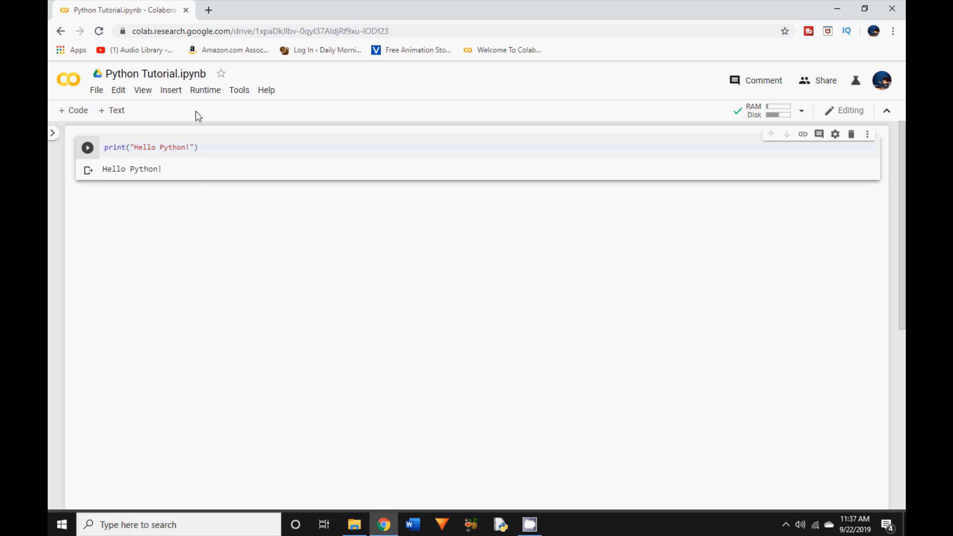
Set the runtime type to Python 3 with a GPU hardware accelerator and save
{"action": "left_click", "coordinate": [205, 90]}
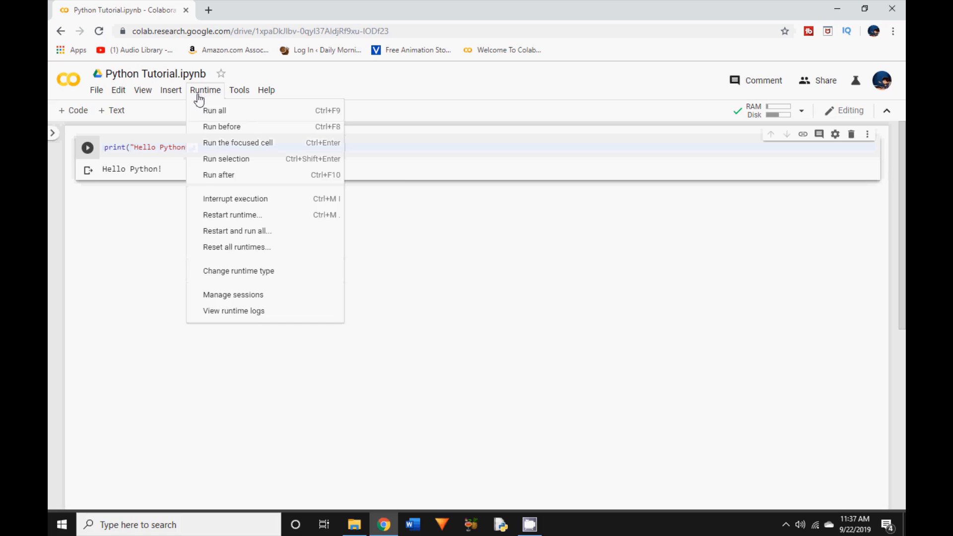
{"action": "left_click", "coordinate": [238, 271]}
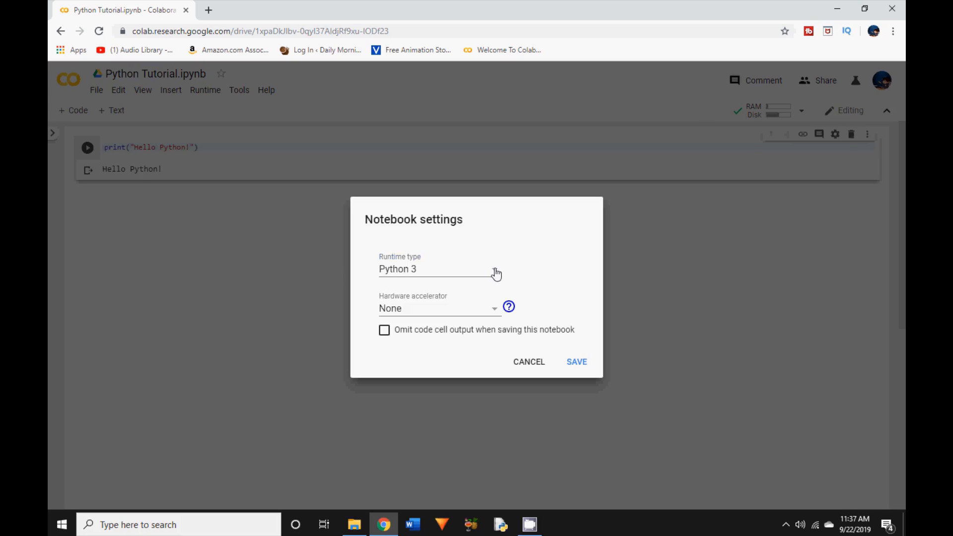
{"action": "left_click", "coordinate": [438, 269]}
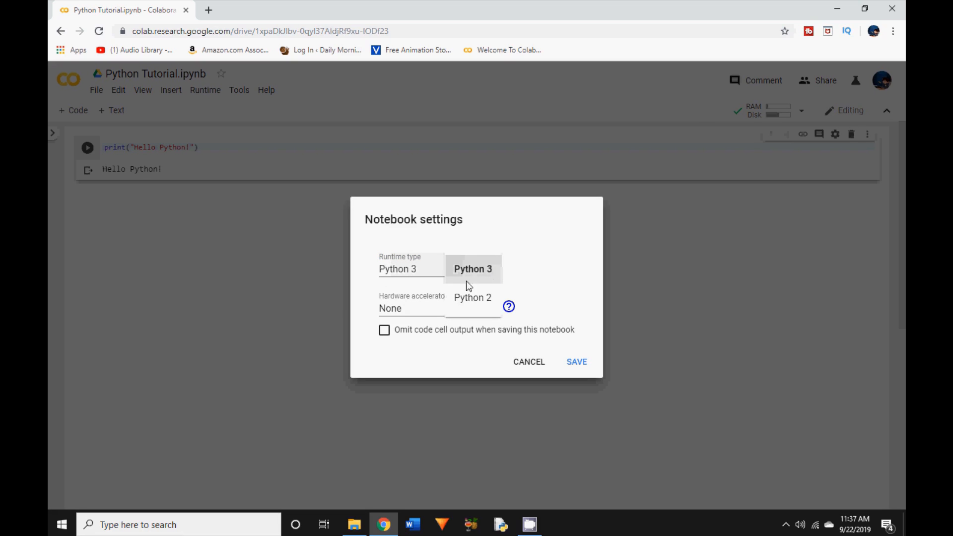
{"action": "mouse_move", "coordinate": [465, 274]}
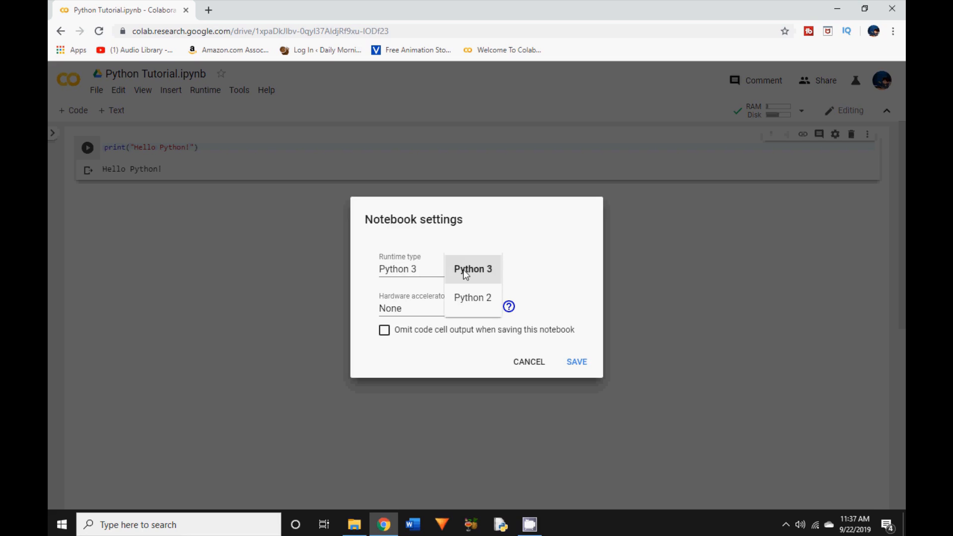
{"action": "mouse_move", "coordinate": [481, 273]}
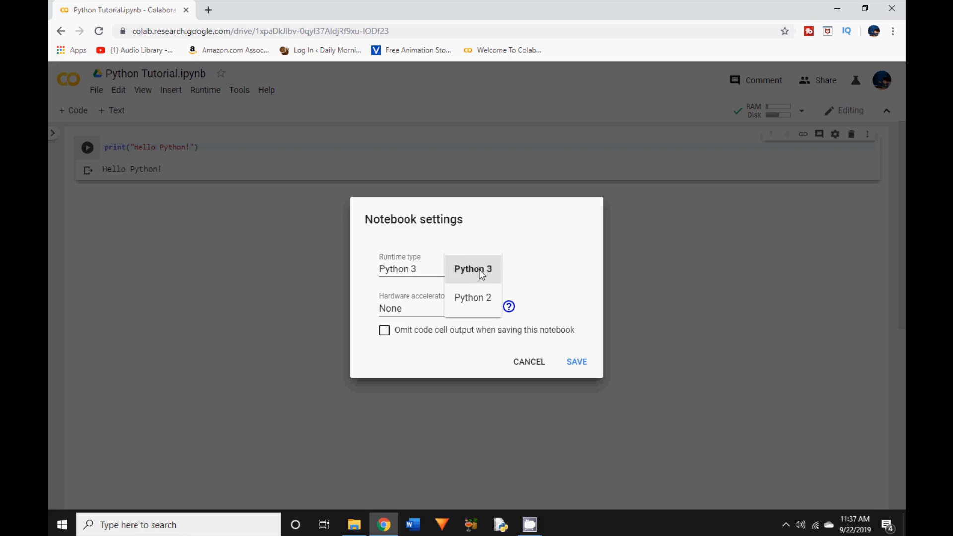
{"action": "left_click", "coordinate": [472, 268]}
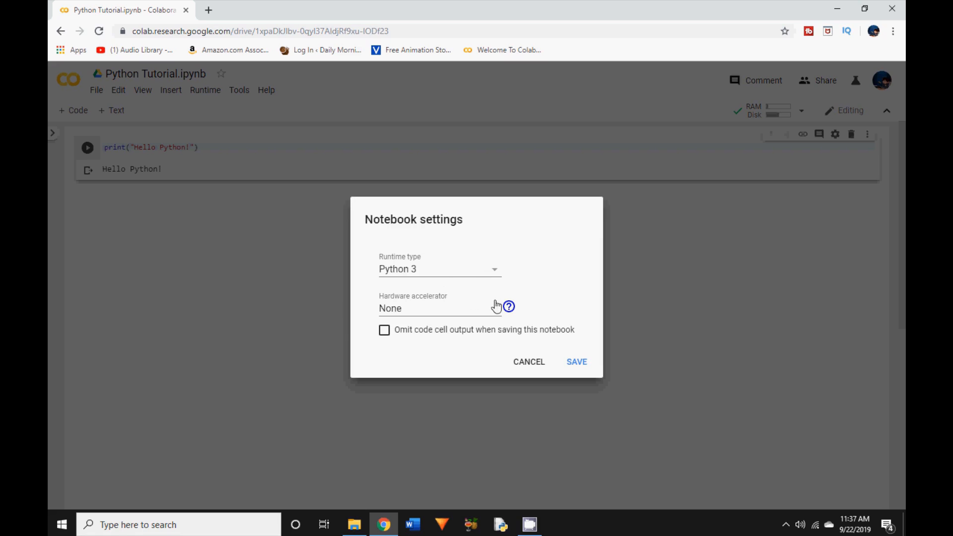
{"action": "mouse_move", "coordinate": [456, 313]}
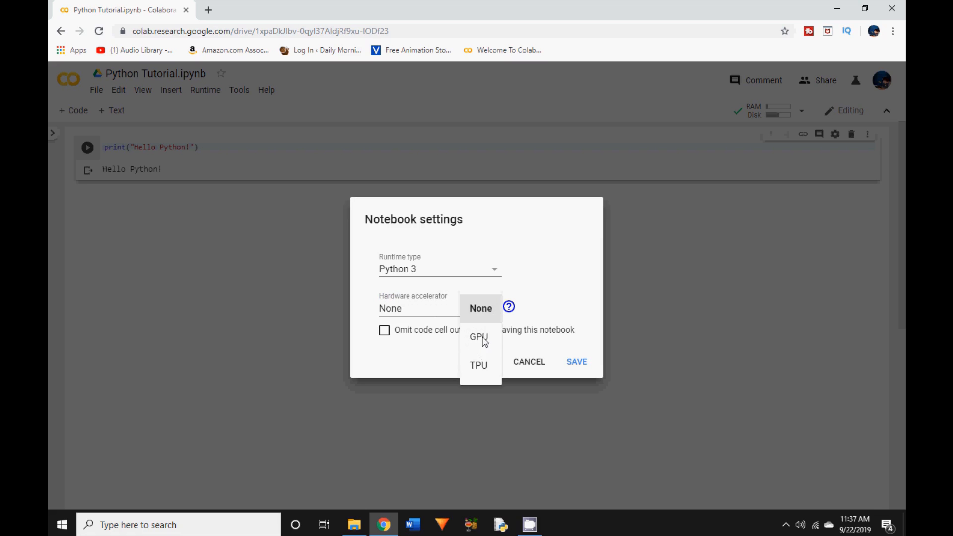
{"action": "mouse_move", "coordinate": [482, 343]}
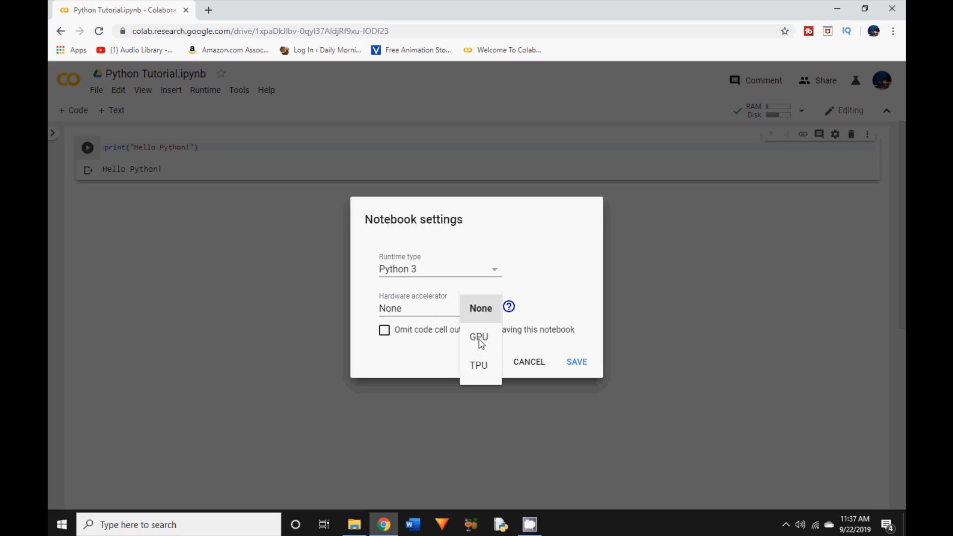
{"action": "mouse_move", "coordinate": [476, 344]}
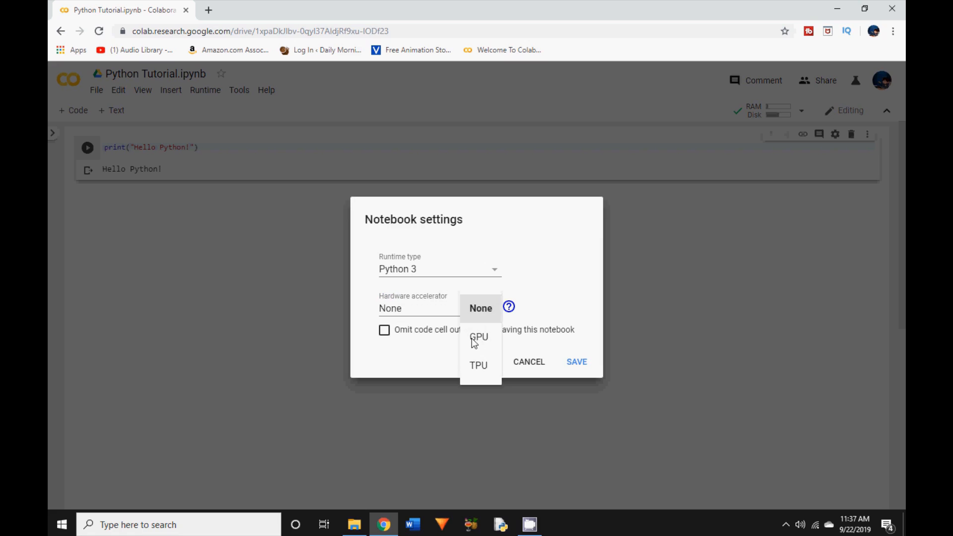
{"action": "left_click", "coordinate": [478, 336]}
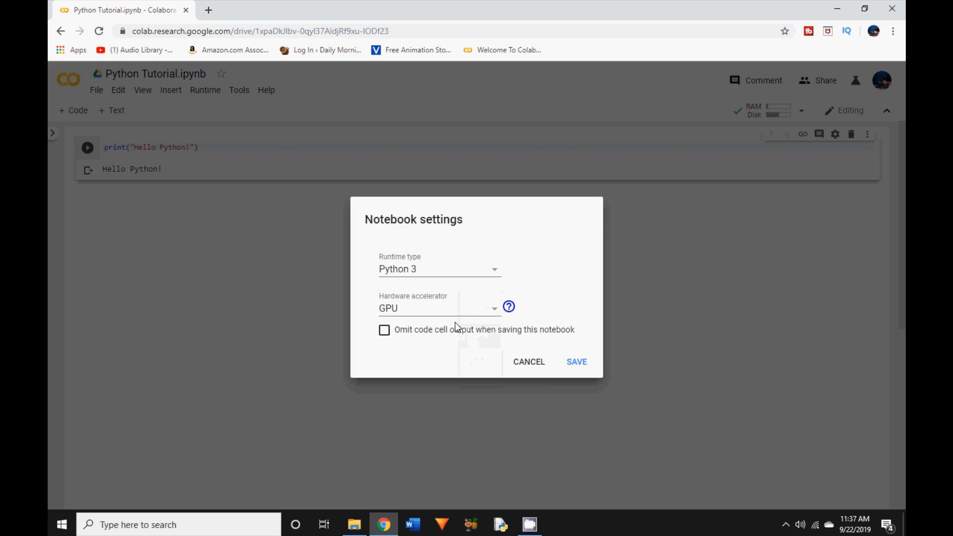
{"action": "mouse_move", "coordinate": [414, 309]}
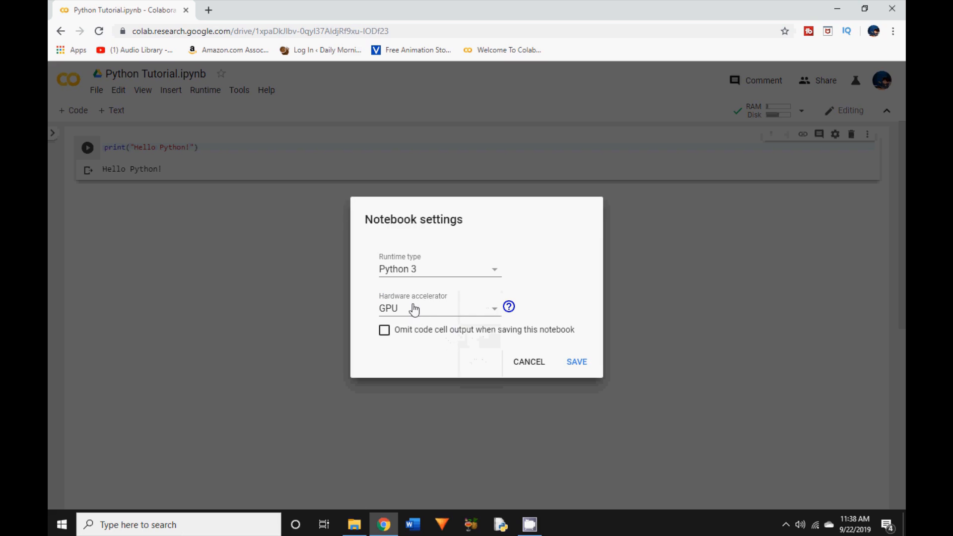
{"action": "mouse_move", "coordinate": [437, 347]}
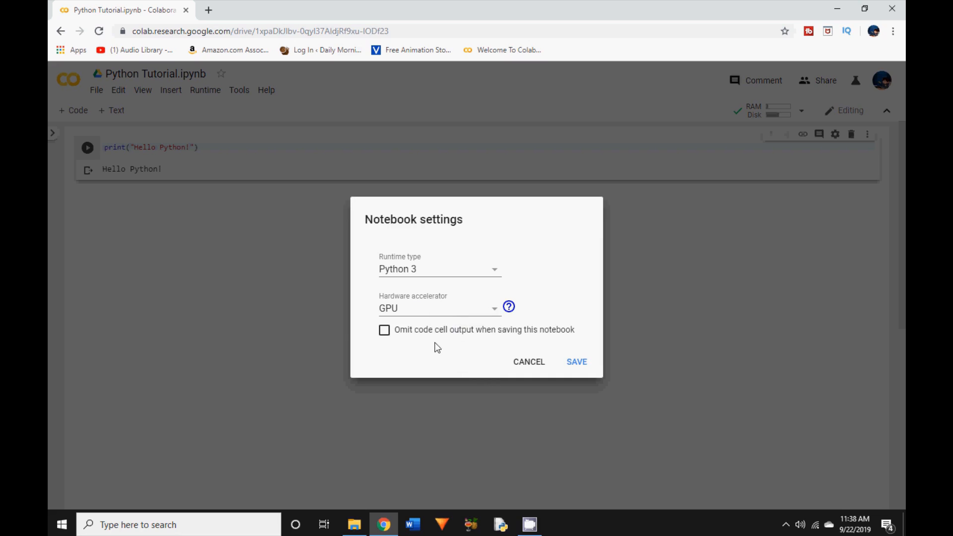
{"action": "mouse_move", "coordinate": [389, 274]}
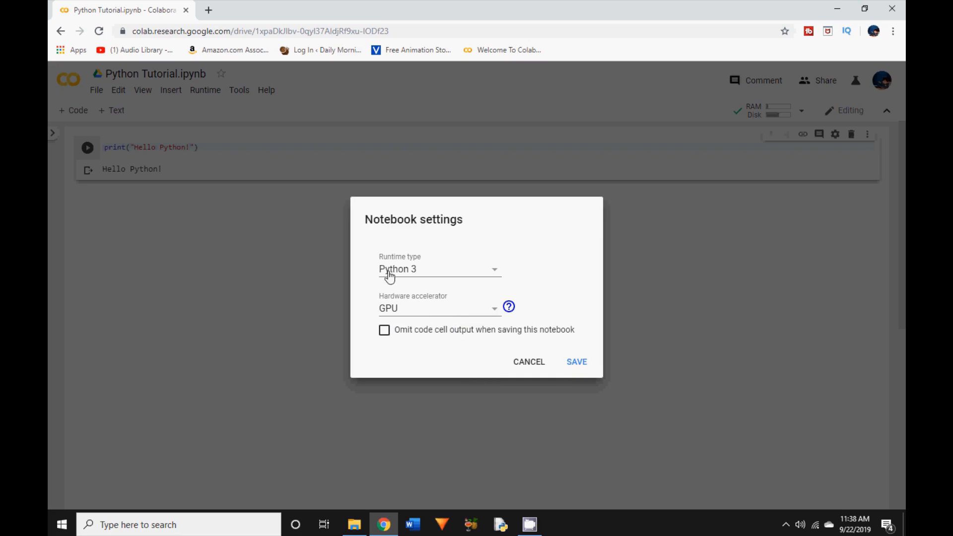
{"action": "left_click", "coordinate": [577, 362]}
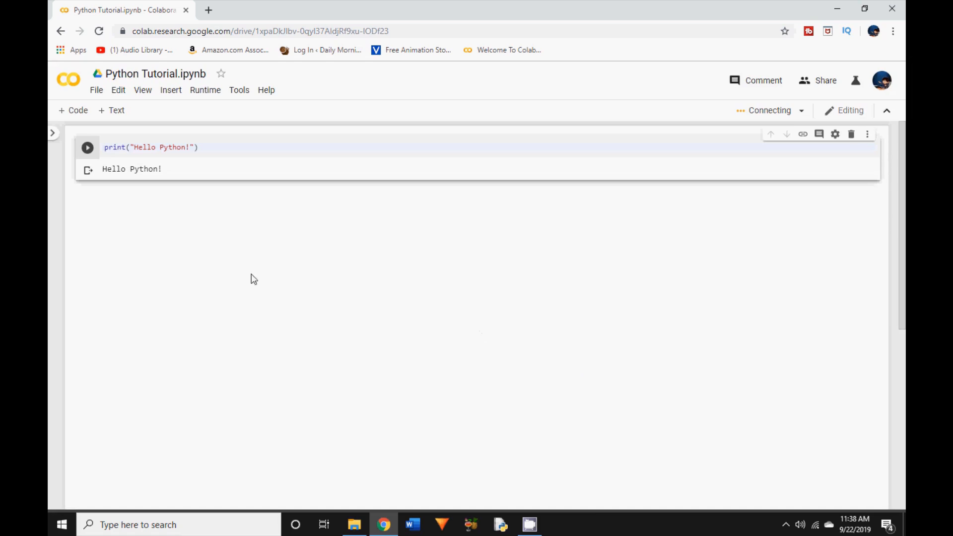
{"action": "mouse_move", "coordinate": [179, 203]}
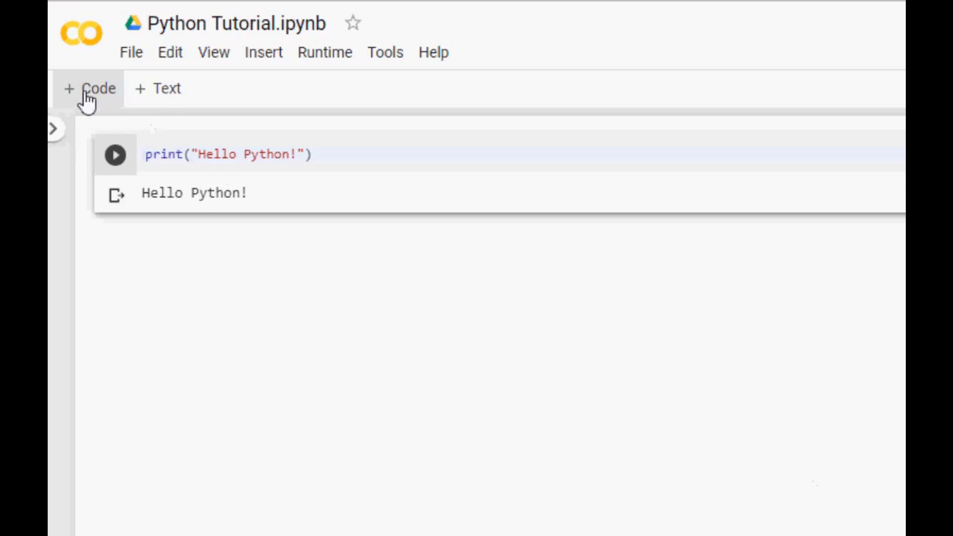
Add a code cell with print(3*4) and run it to output 12
{"action": "left_click", "coordinate": [88, 88]}
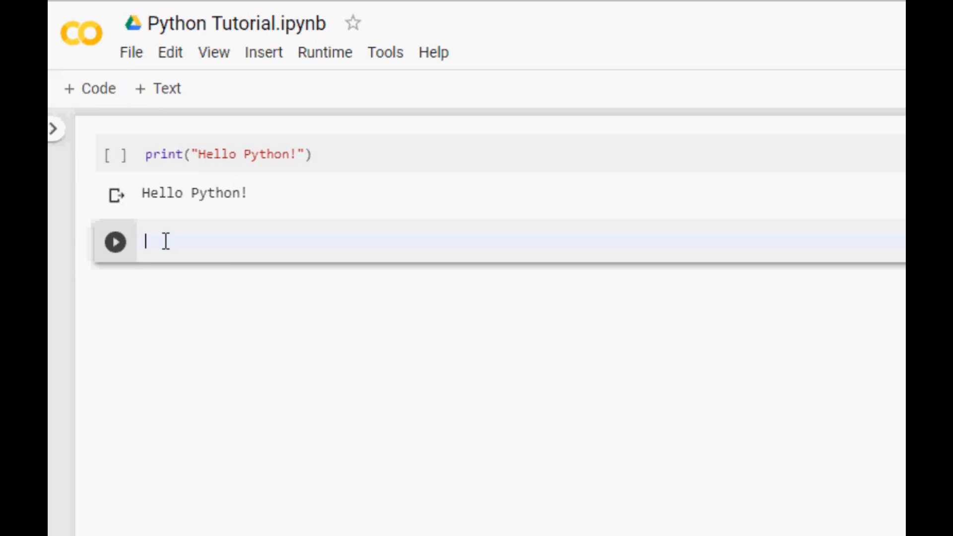
{"action": "type", "text": "p"}
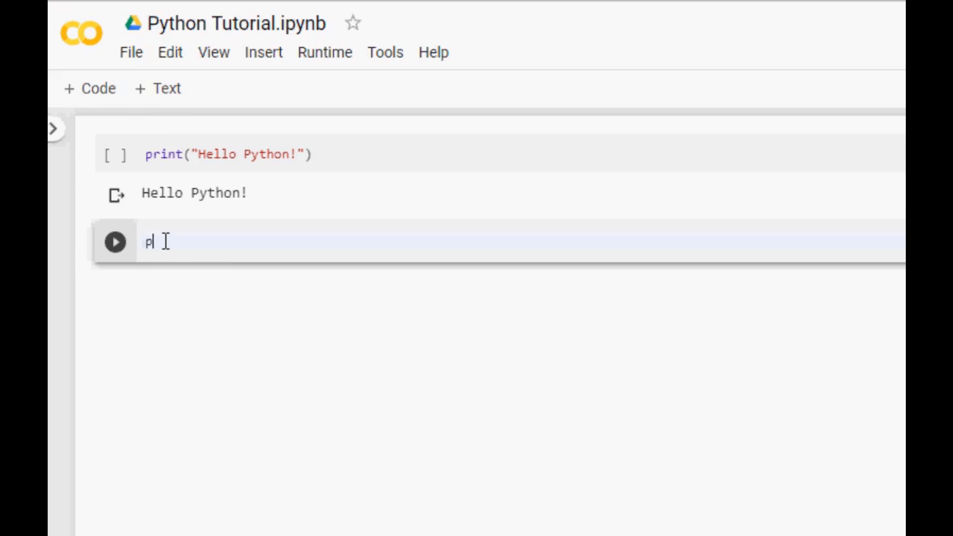
{"action": "type", "text": "rint()"}
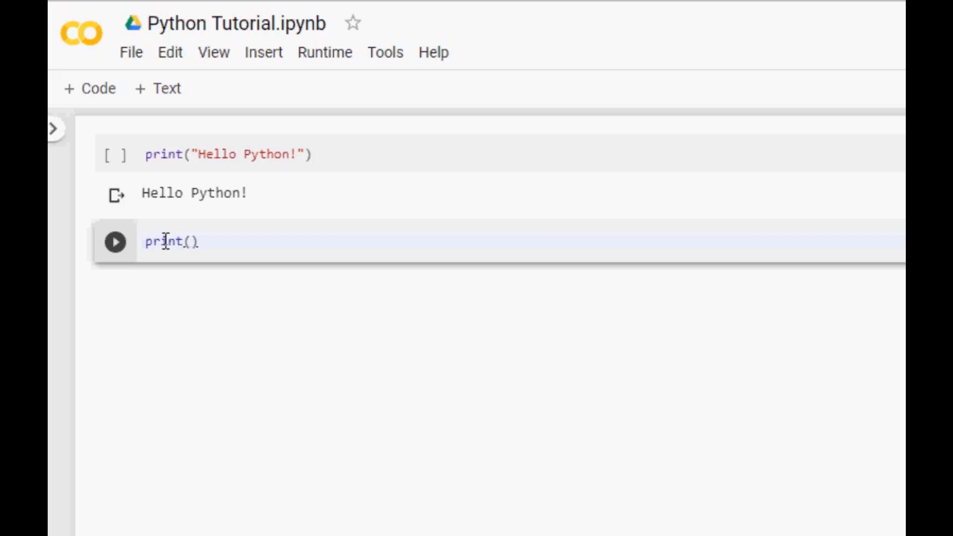
{"action": "type", "text": "3"}
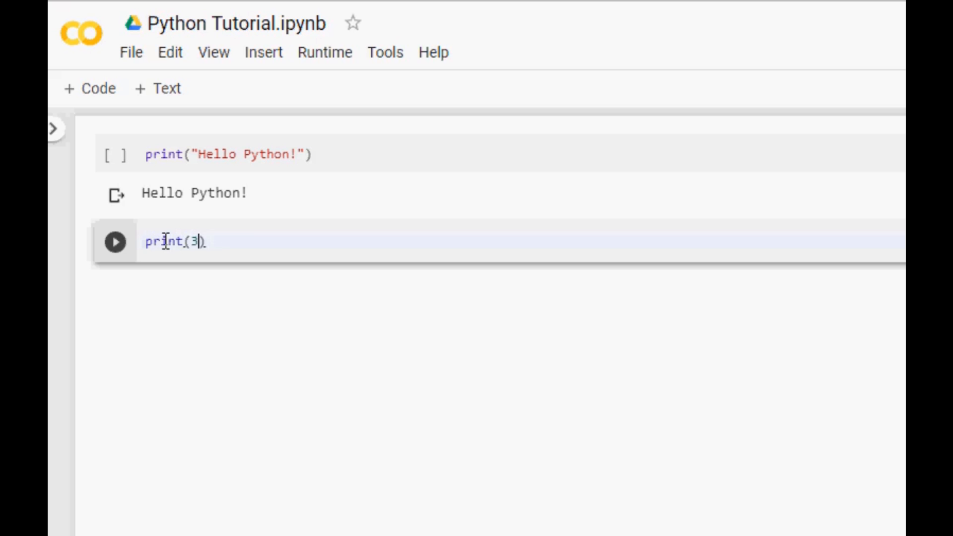
{"action": "type", "text": "*4"}
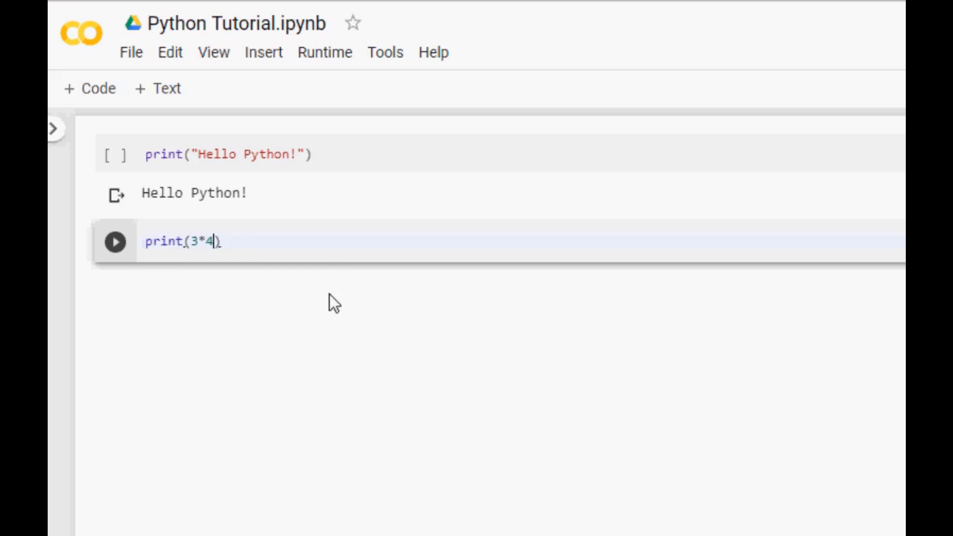
{"action": "left_click", "coordinate": [114, 241]}
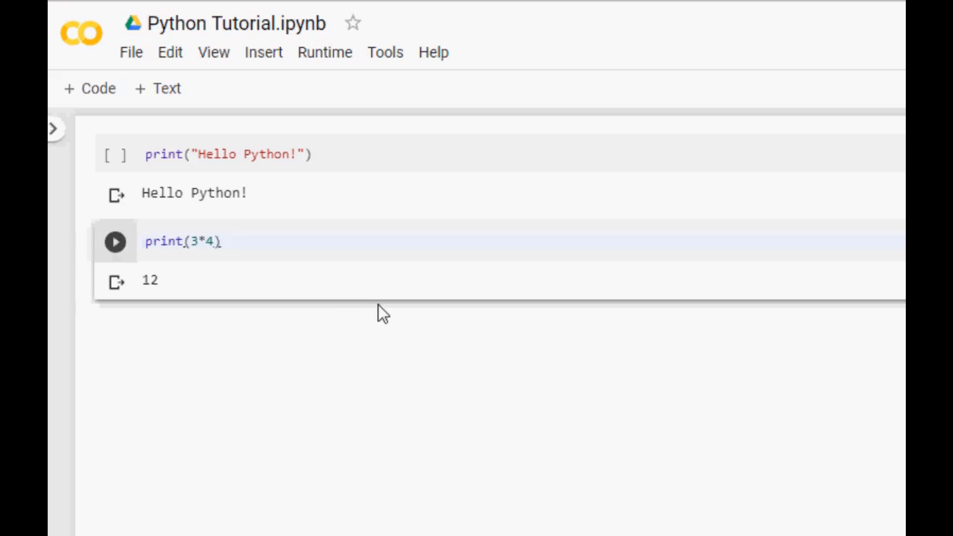
{"action": "mouse_move", "coordinate": [318, 379]}
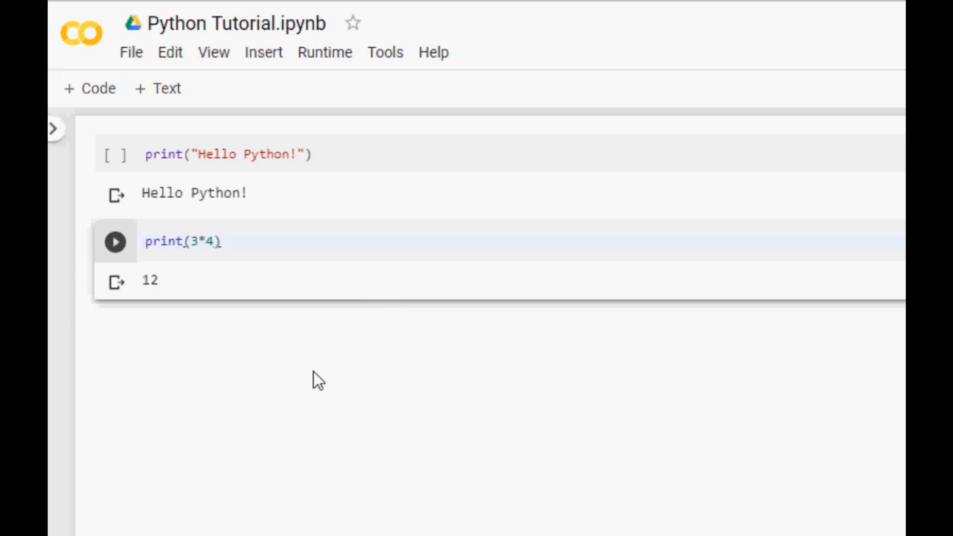
{"action": "mouse_move", "coordinate": [322, 380]}
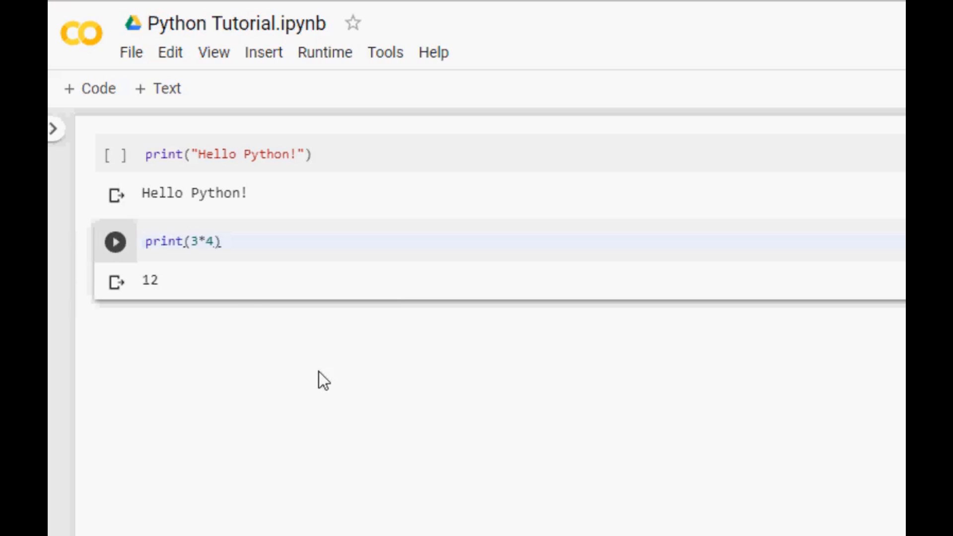
{"action": "mouse_move", "coordinate": [238, 352]}
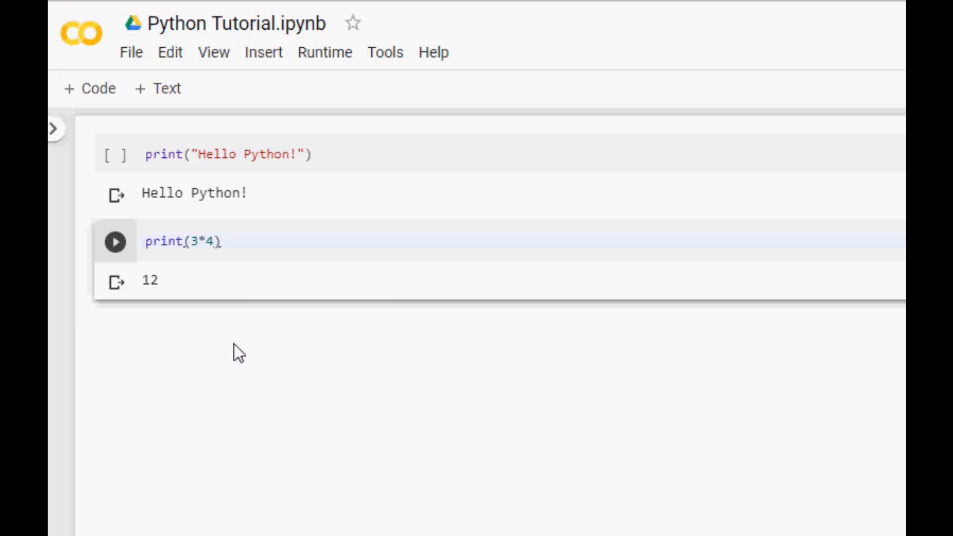
{"action": "mouse_move", "coordinate": [173, 286]}
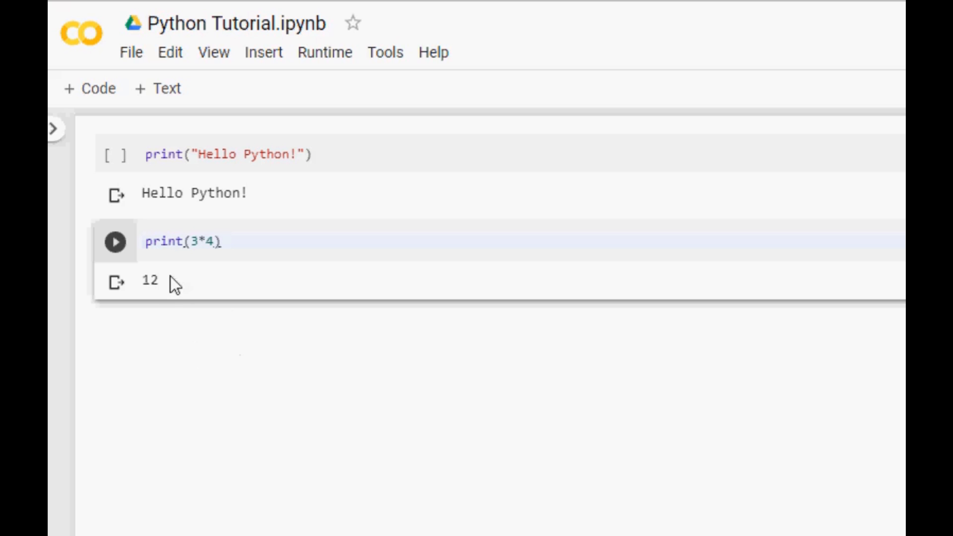
{"action": "mouse_move", "coordinate": [295, 99]}
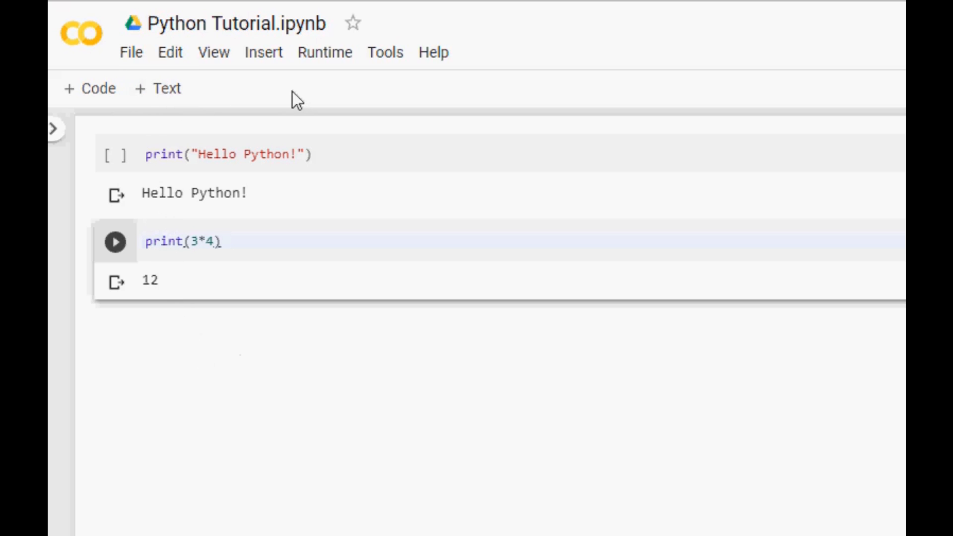
{"action": "mouse_move", "coordinate": [166, 89]}
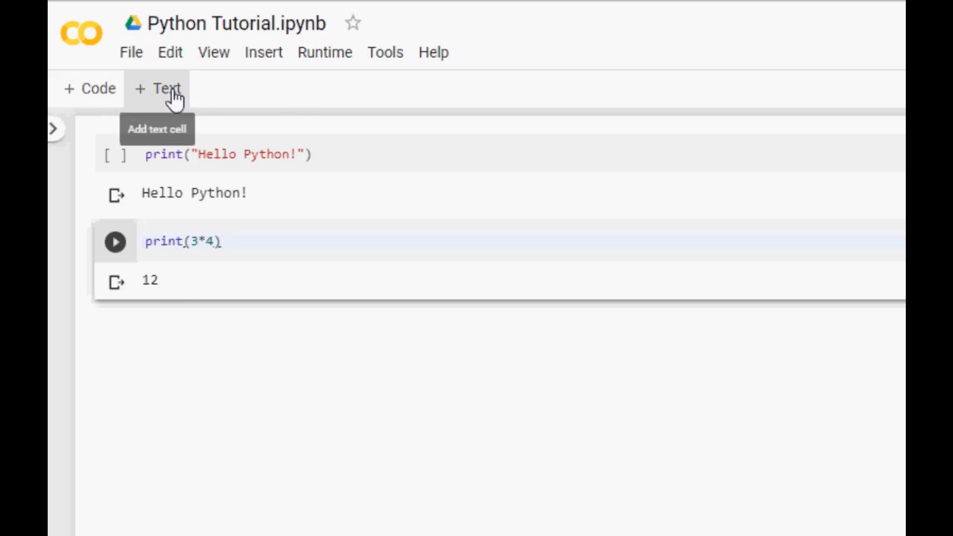
Add a text cell reading 'How do you calculate 222 times 444?'
{"action": "left_click", "coordinate": [157, 88]}
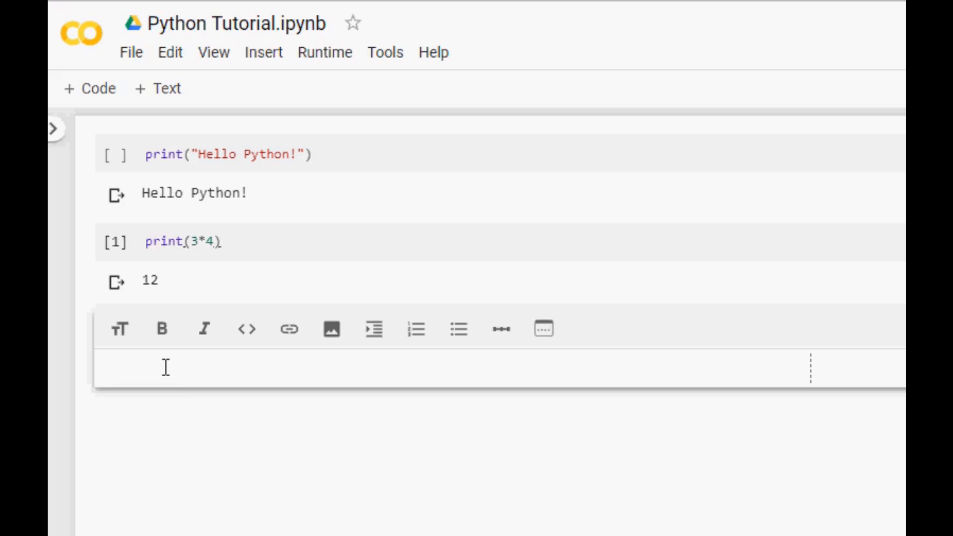
{"action": "type", "text": "How d"}
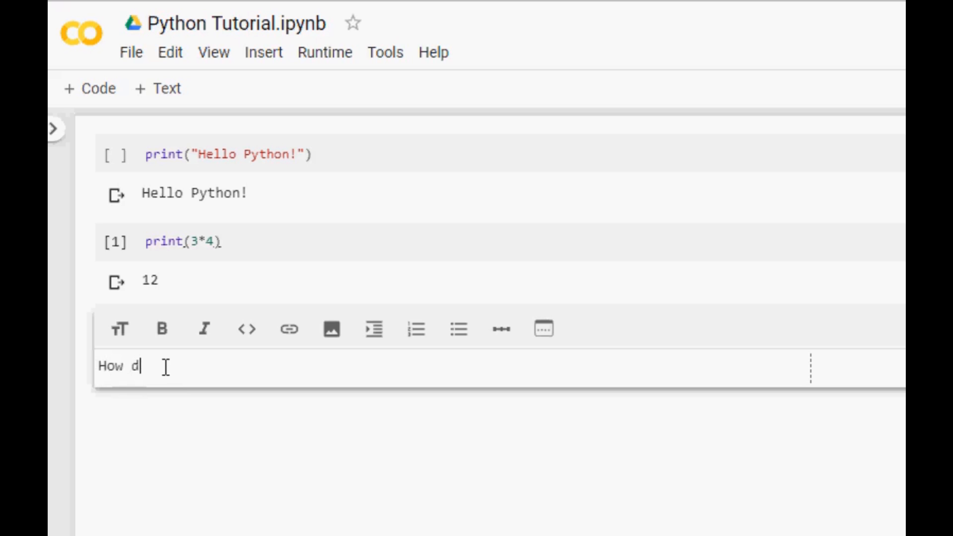
{"action": "type", "text": "o you ca"}
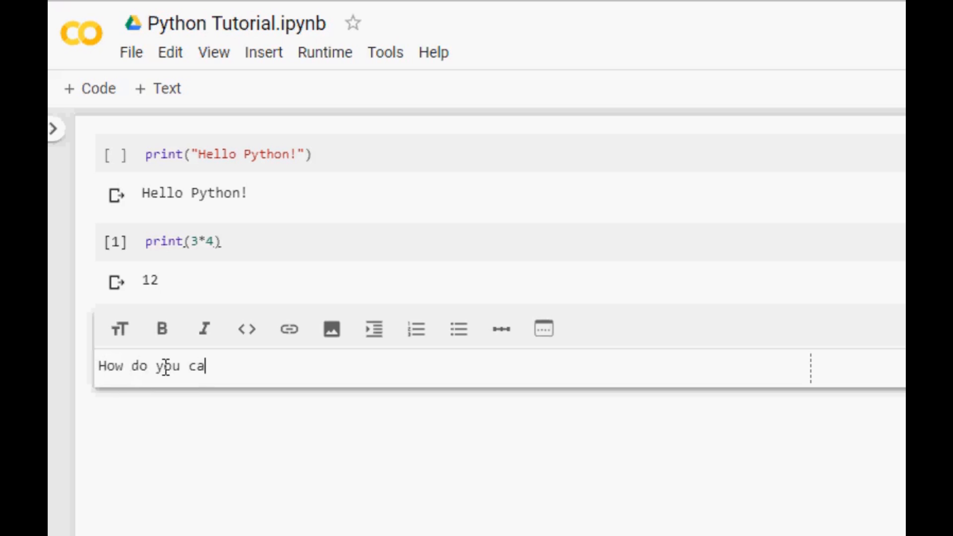
{"action": "type", "text": "lculate"}
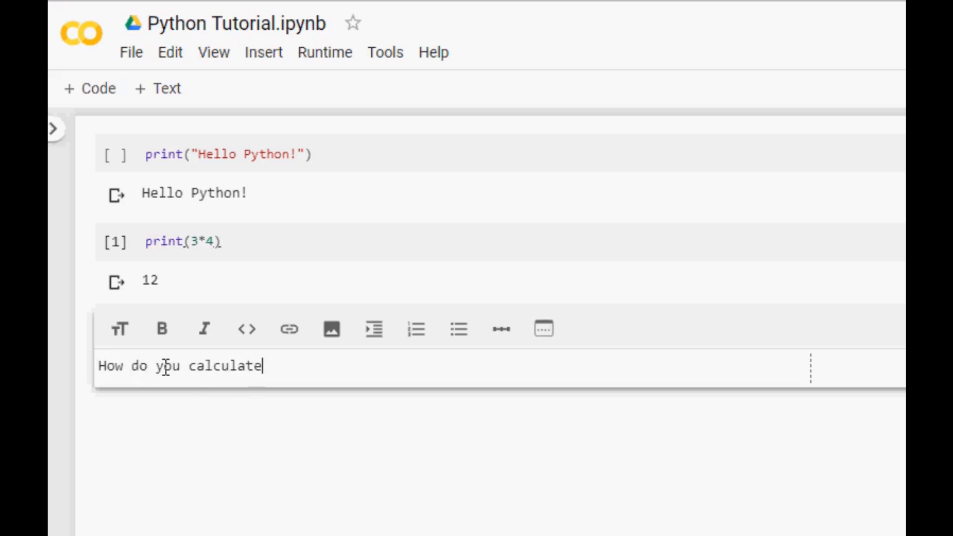
{"action": "type", "text": "2"}
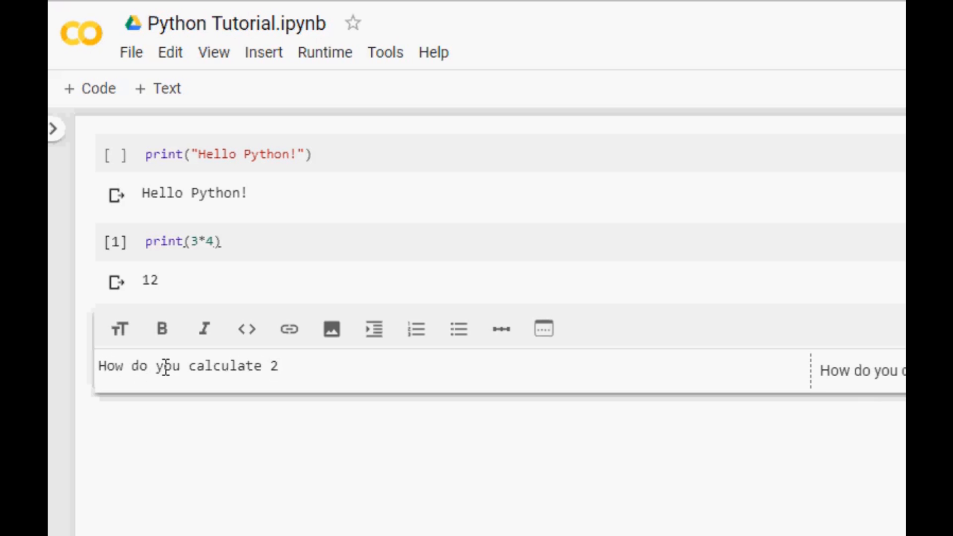
{"action": "type", "text": "22 t"}
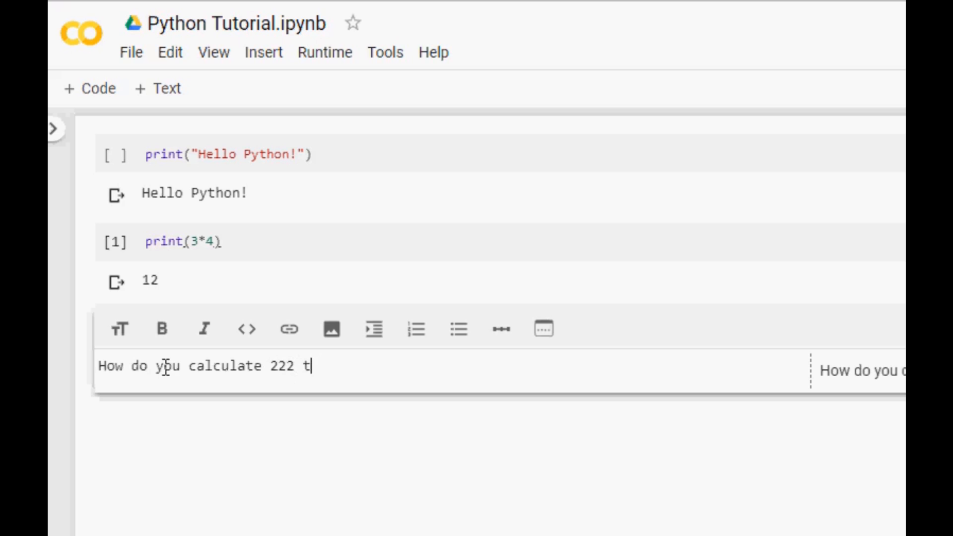
{"action": "type", "text": "imes 44"}
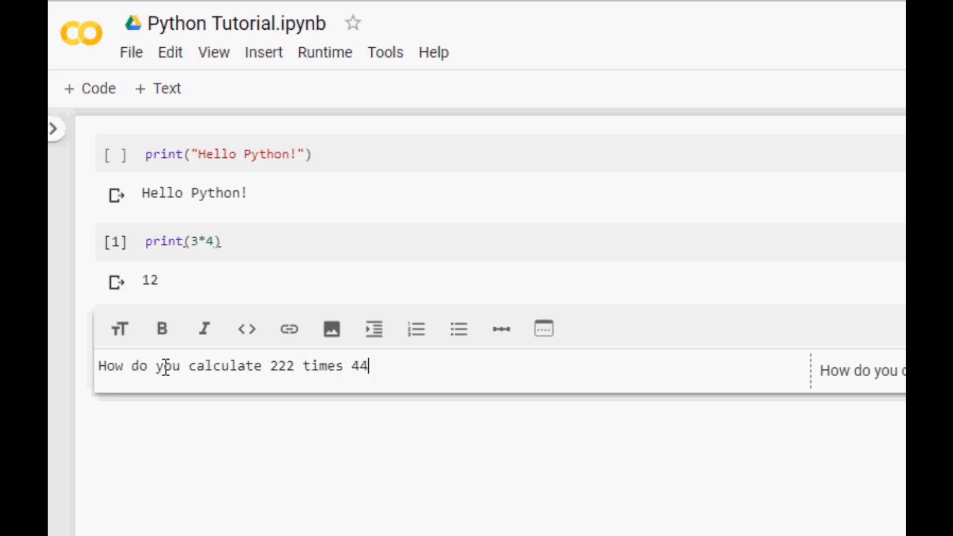
{"action": "type", "text": "4?"}
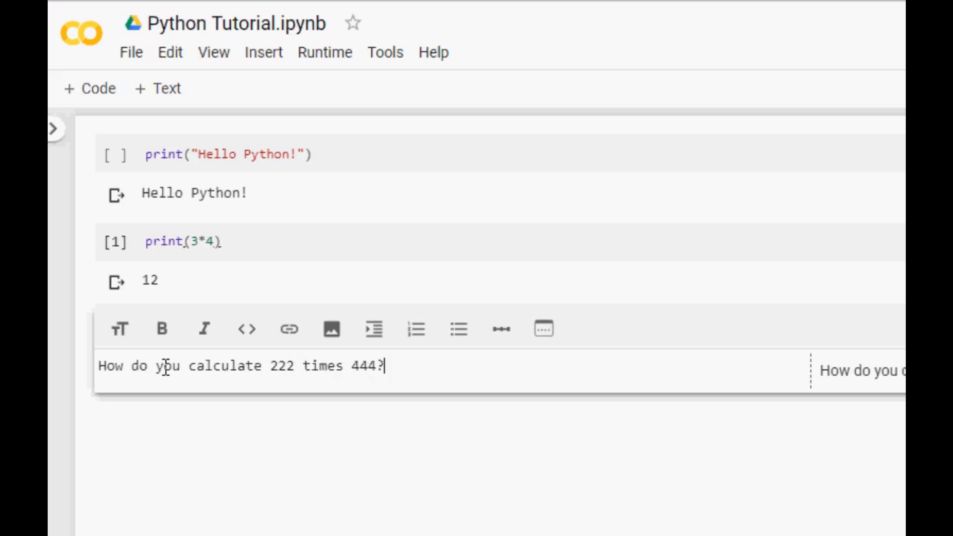
{"action": "mouse_move", "coordinate": [88, 88]}
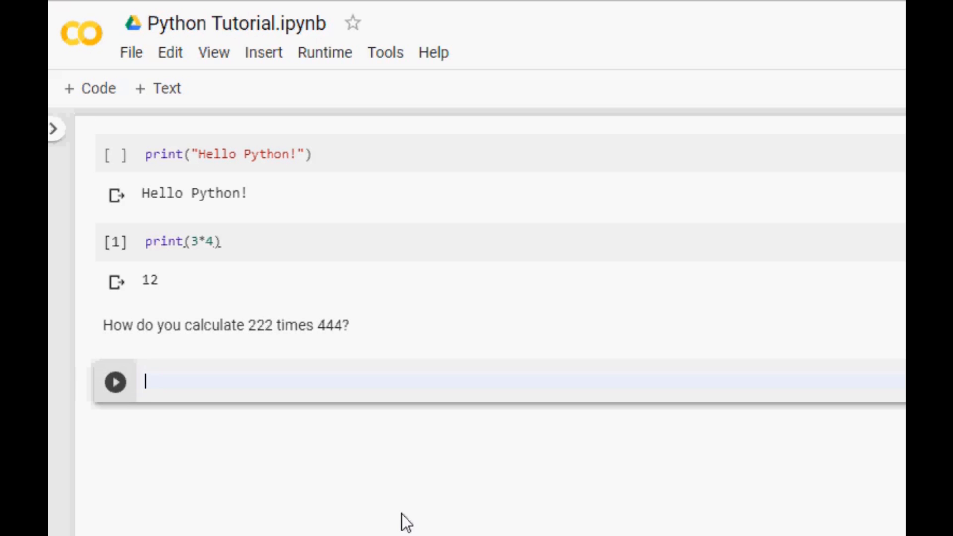
Enter print(222*444) in the empty code cell and run it, producing 98568
{"action": "type", "text": "print"}
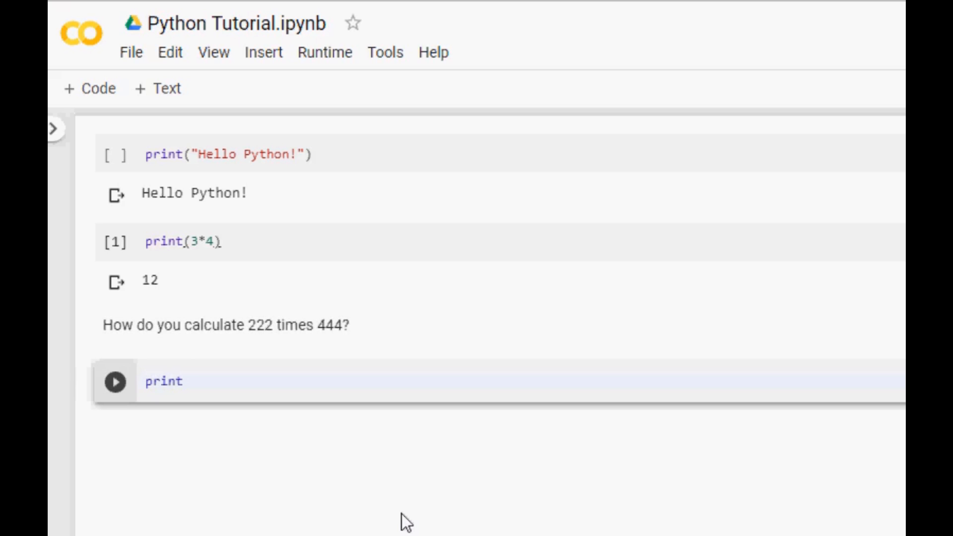
{"action": "type", "text": "()"}
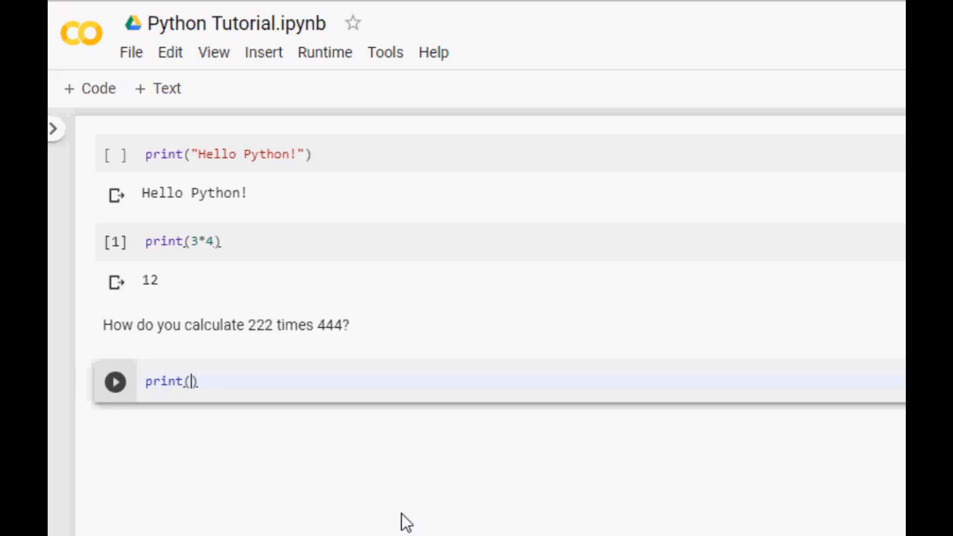
{"action": "type", "text": "222"}
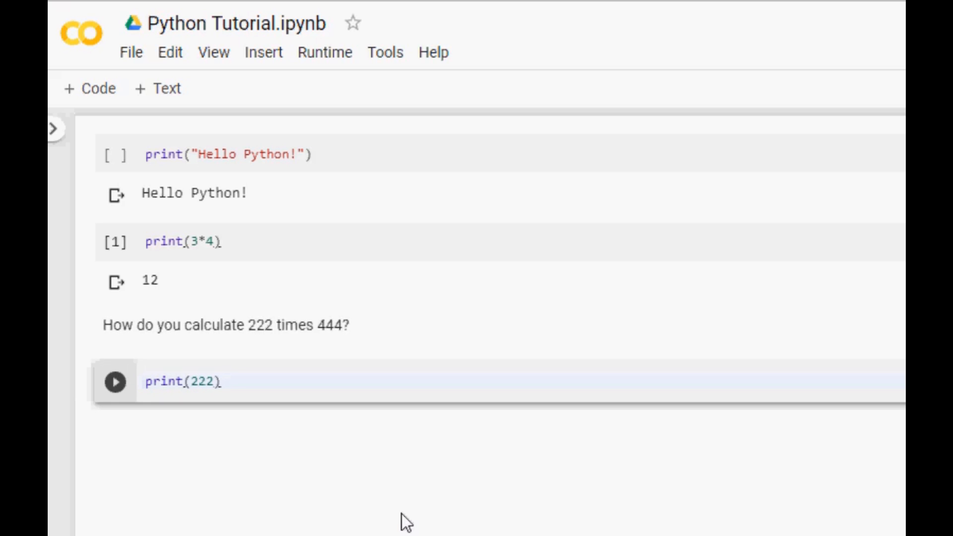
{"action": "type", "text": "*444"}
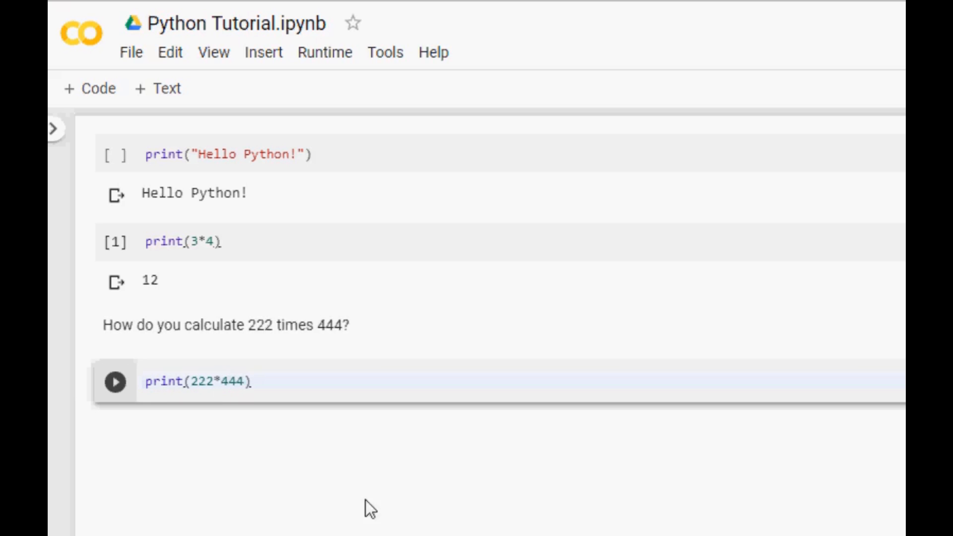
{"action": "left_click", "coordinate": [115, 381]}
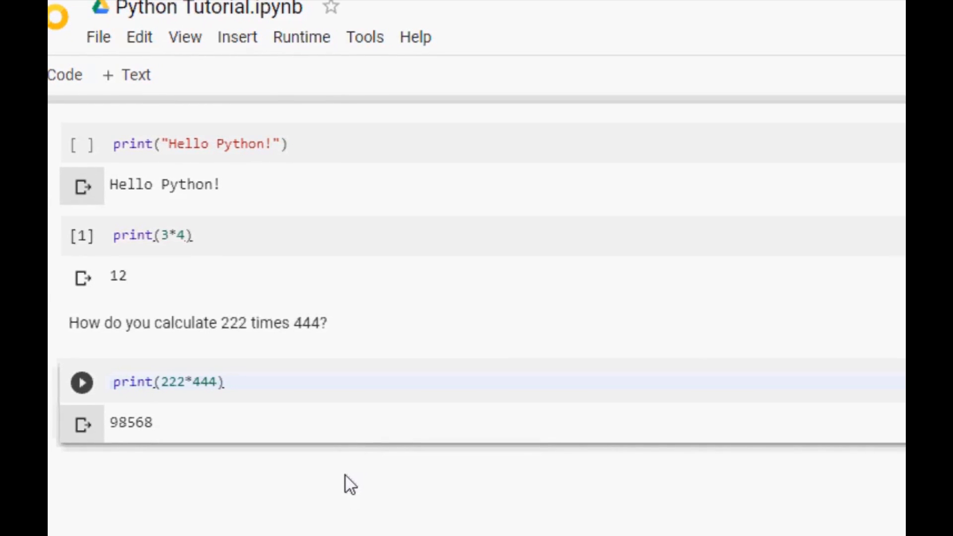
{"action": "mouse_move", "coordinate": [389, 401]}
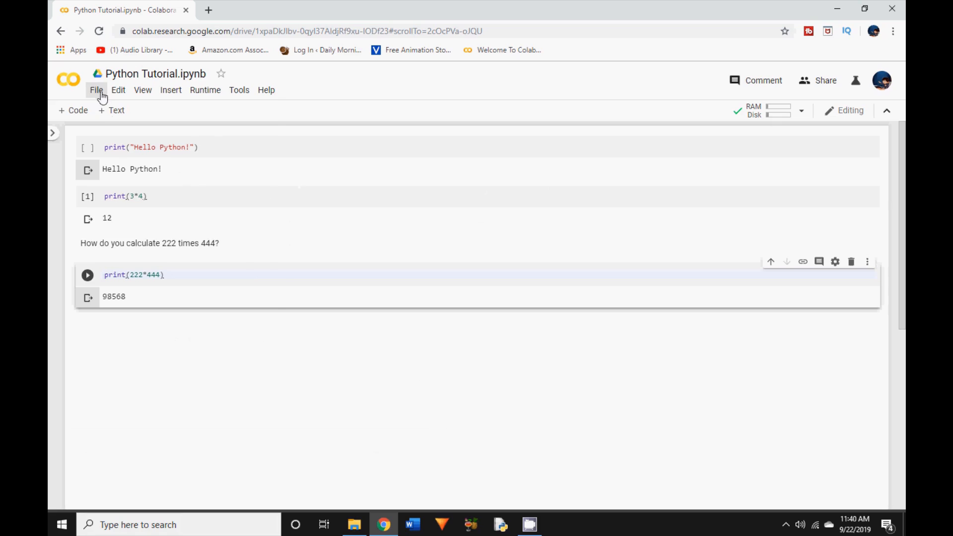
Open Chapter2 Activities.ipynb from the recent notebooks list
{"action": "left_click", "coordinate": [96, 90]}
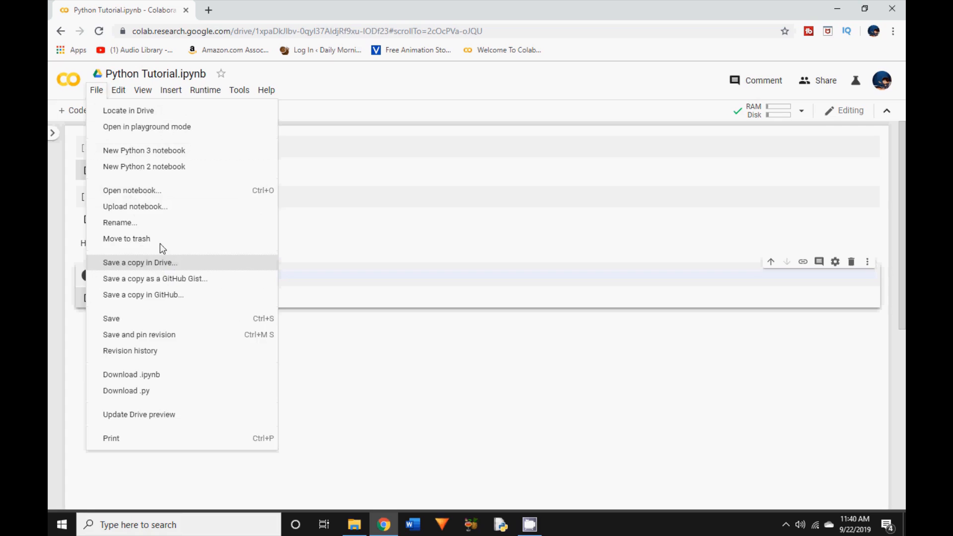
{"action": "left_click", "coordinate": [132, 190]}
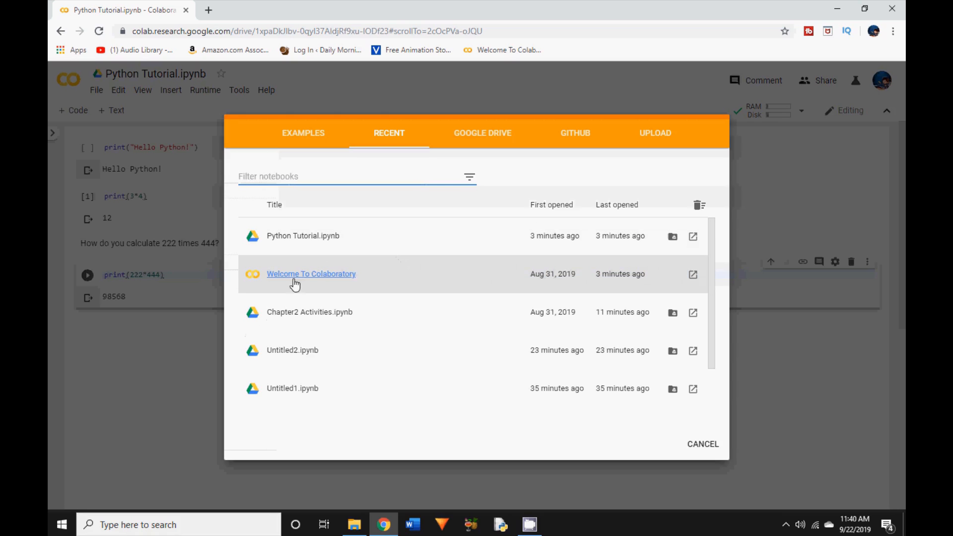
{"action": "mouse_move", "coordinate": [297, 317]}
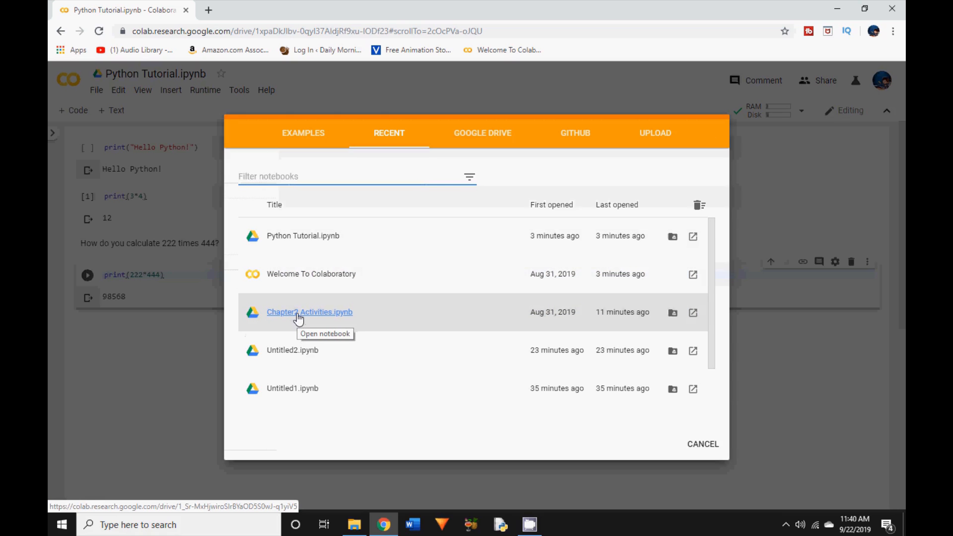
{"action": "mouse_move", "coordinate": [342, 319]}
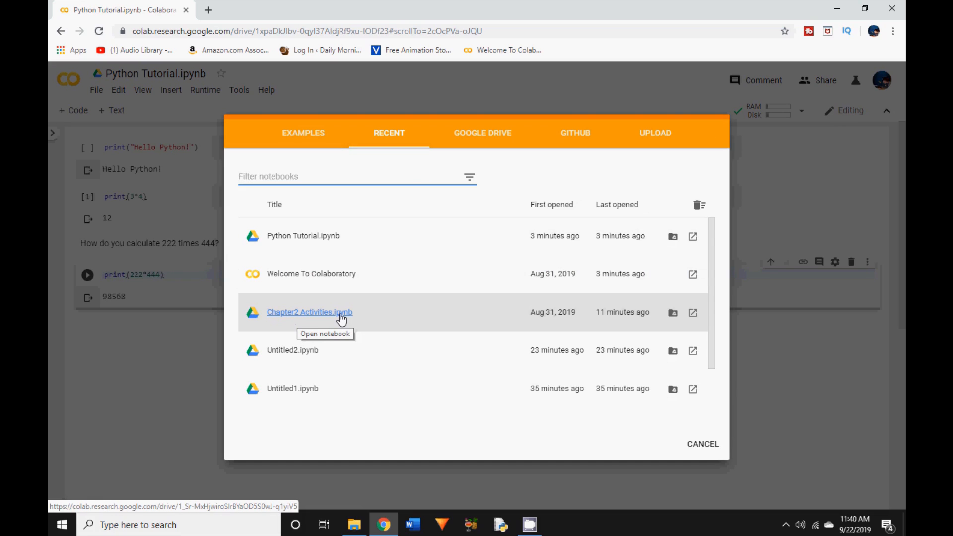
{"action": "mouse_move", "coordinate": [321, 319]}
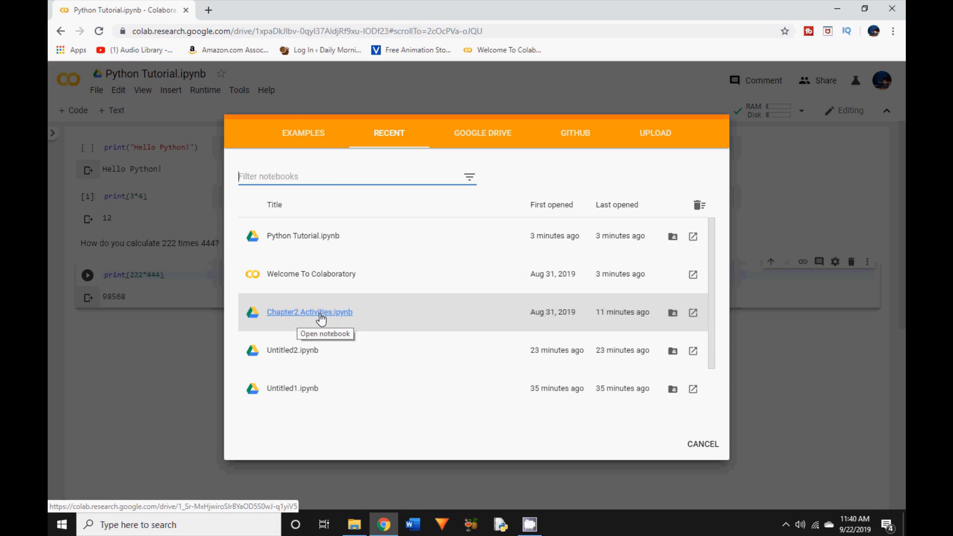
{"action": "left_click", "coordinate": [309, 312]}
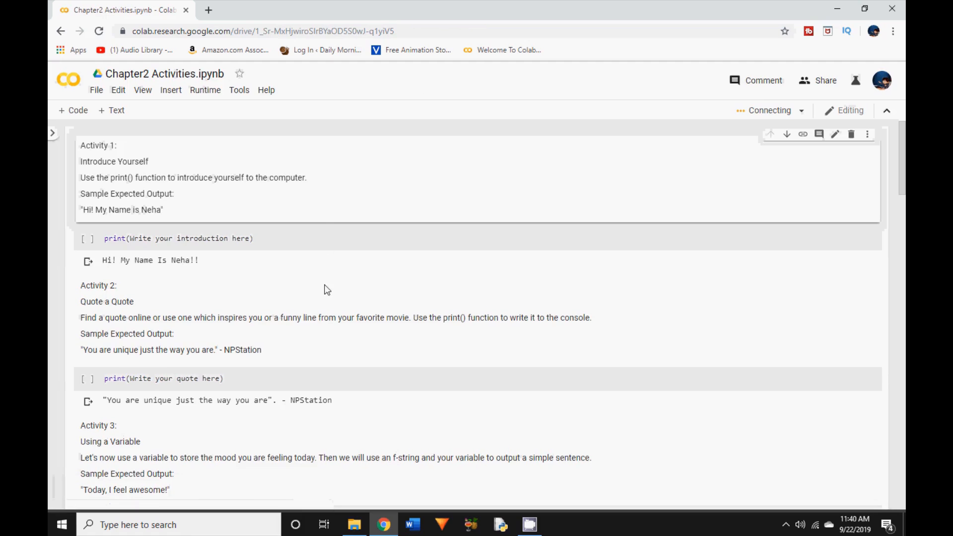
Fill the Activity 1 cell with an introduction sentence ending 'is Neha'
{"action": "key", "text": "F11"}
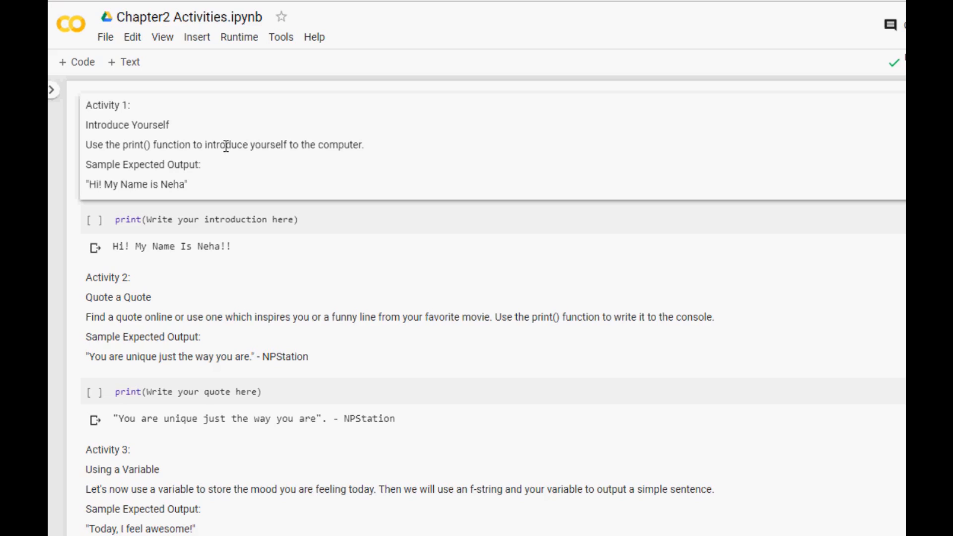
{"action": "mouse_move", "coordinate": [175, 136]}
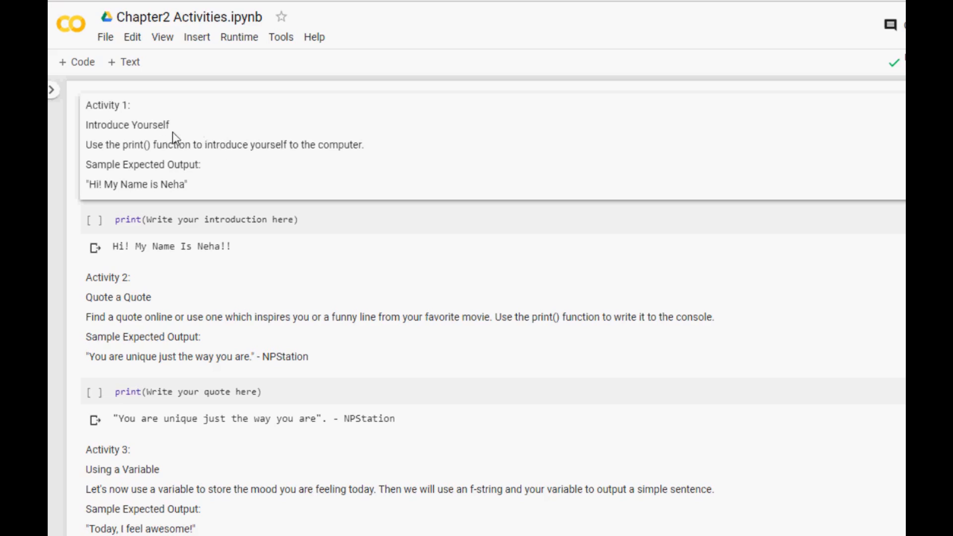
{"action": "mouse_move", "coordinate": [174, 125]}
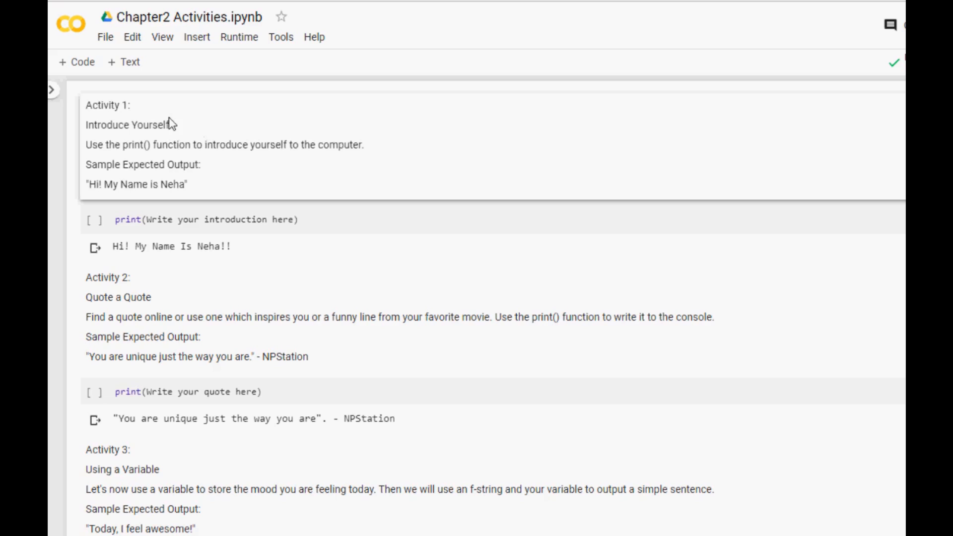
{"action": "mouse_move", "coordinate": [123, 151]}
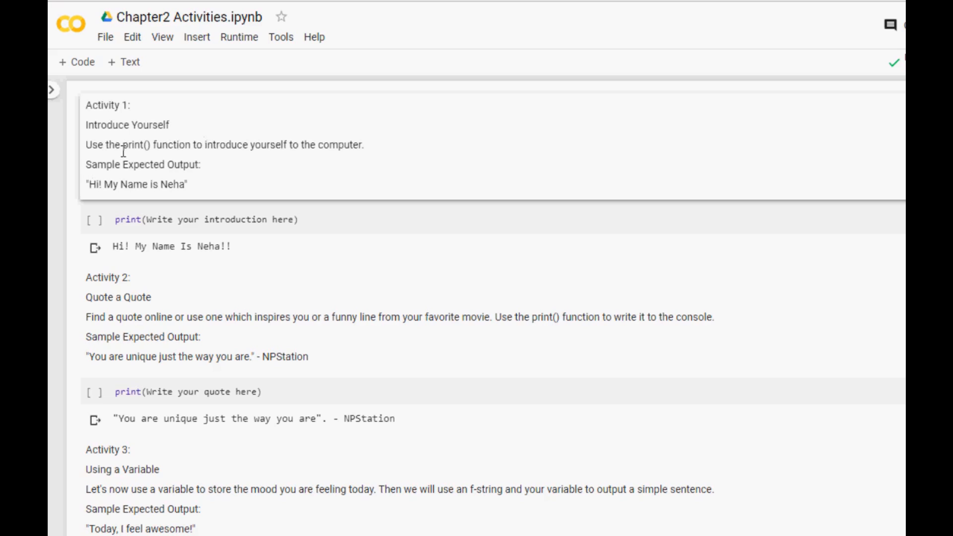
{"action": "mouse_move", "coordinate": [197, 149]}
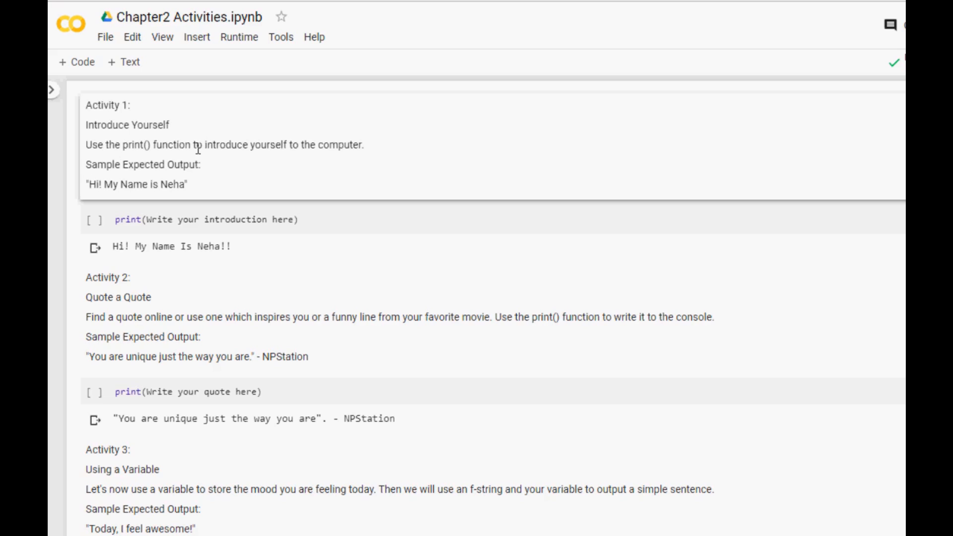
{"action": "mouse_move", "coordinate": [371, 152]}
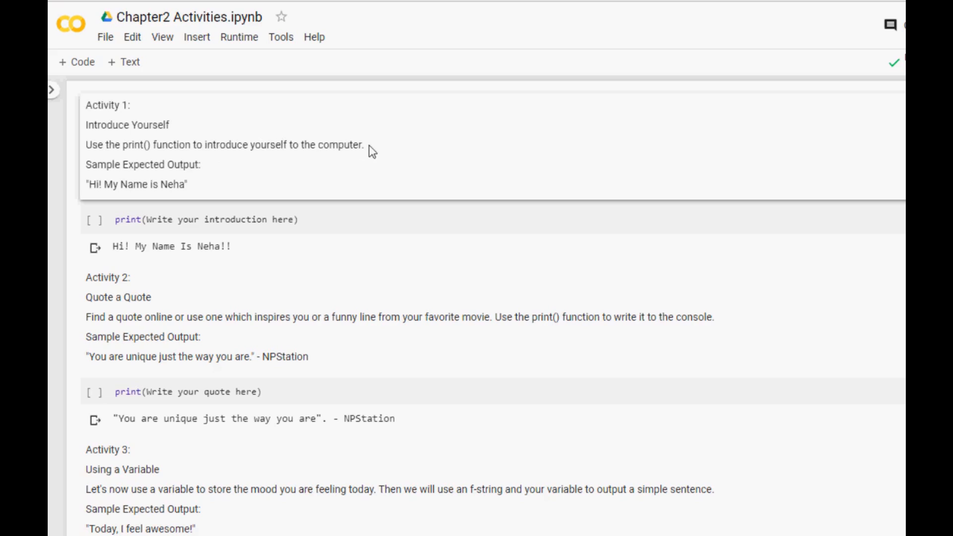
{"action": "mouse_move", "coordinate": [203, 184]}
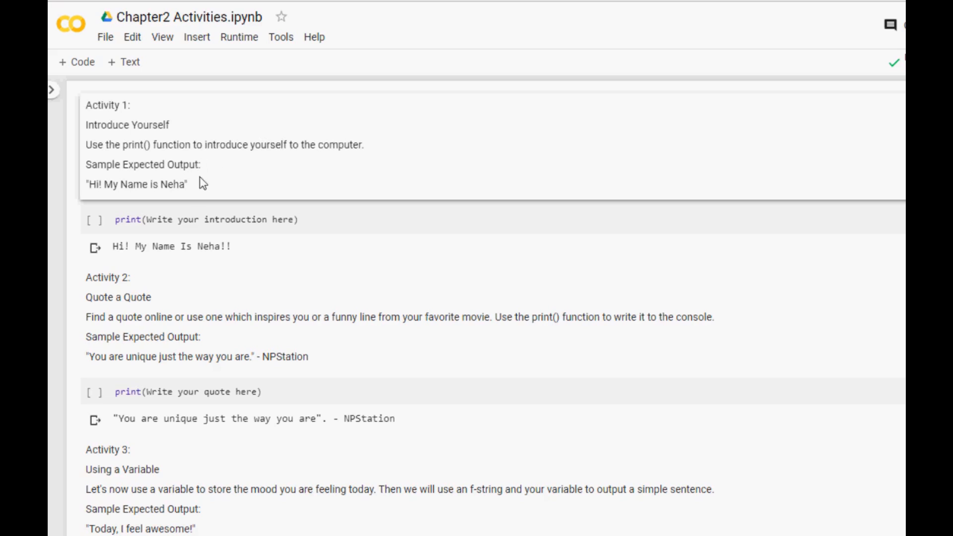
{"action": "mouse_move", "coordinate": [199, 189]}
{"action": "type", "text": "print(\"Hi! My Name"}
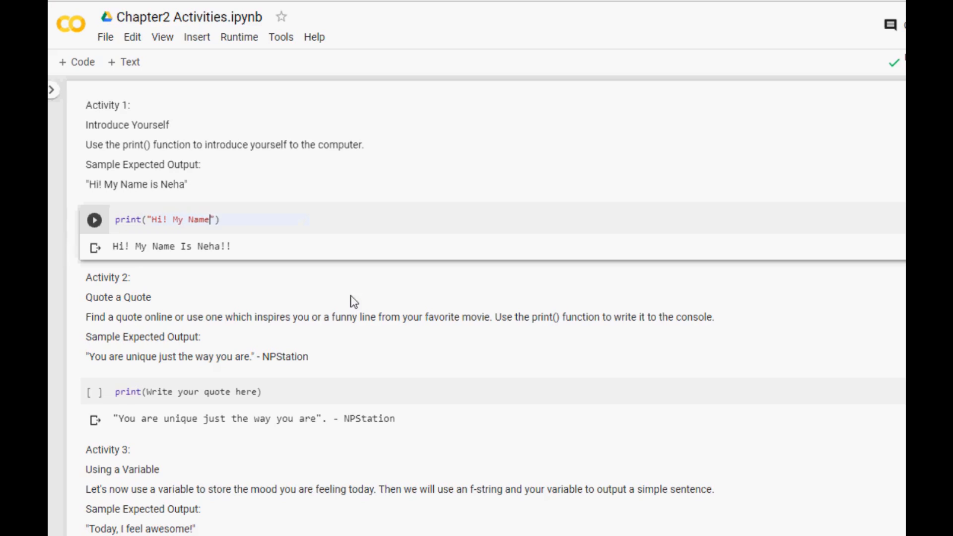
{"action": "type", "text": "is Neha"}
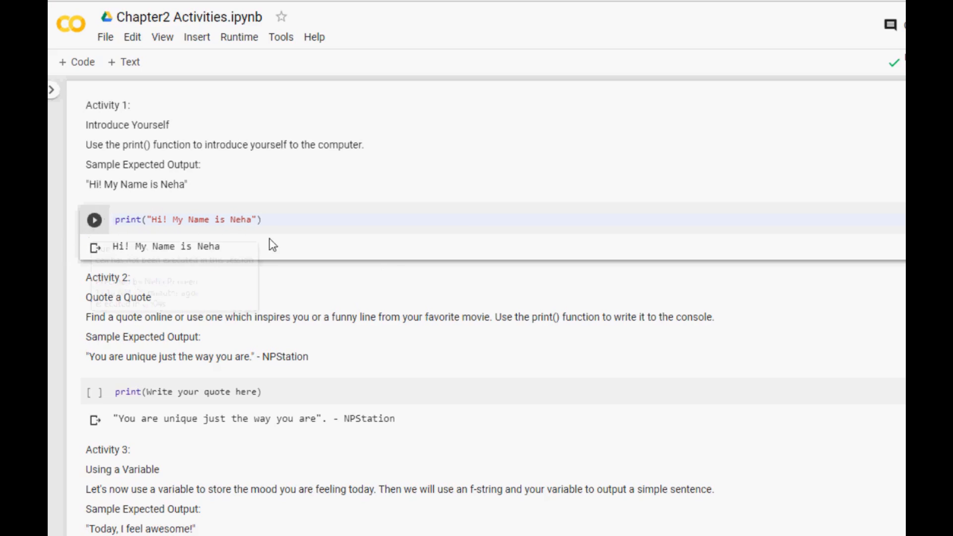
{"action": "mouse_move", "coordinate": [327, 332]}
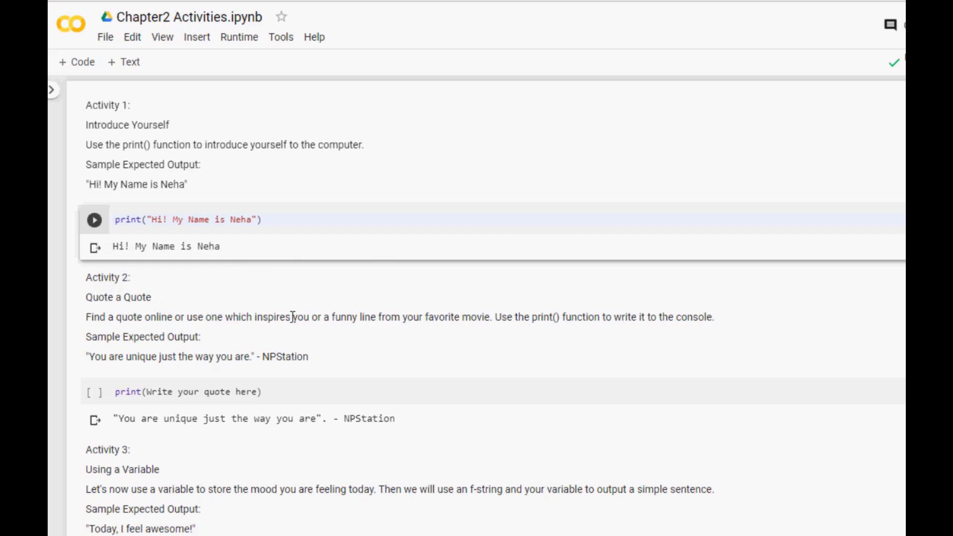
{"action": "left_click", "coordinate": [94, 219]}
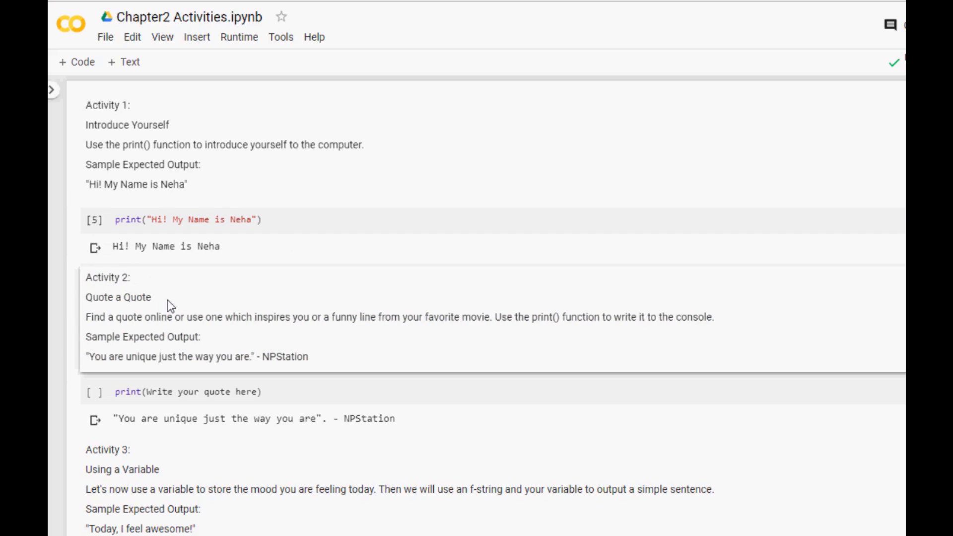
Scroll down to Activity 2 and begin editing its quote code cell
{"action": "scroll", "scroll_direction": "down", "scroll_amount": 3}
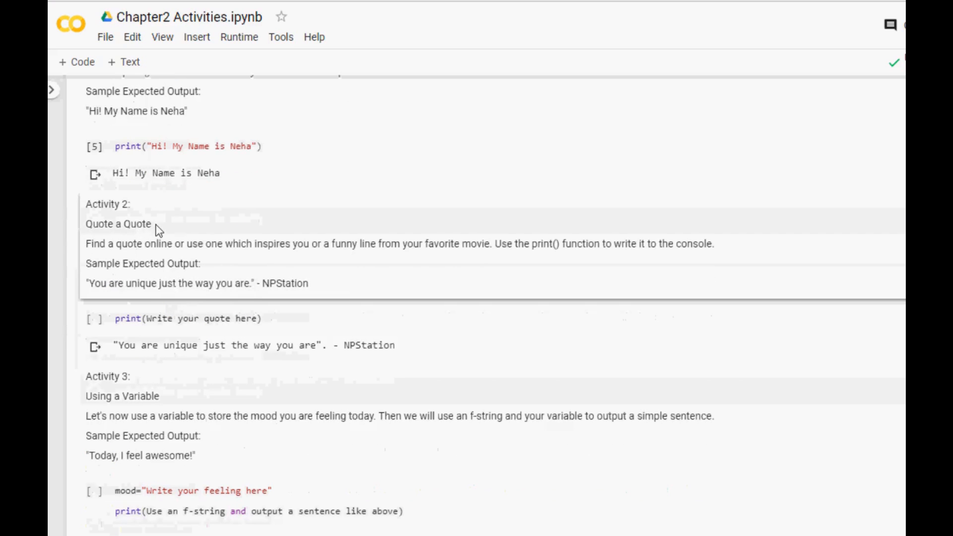
{"action": "mouse_move", "coordinate": [230, 269]}
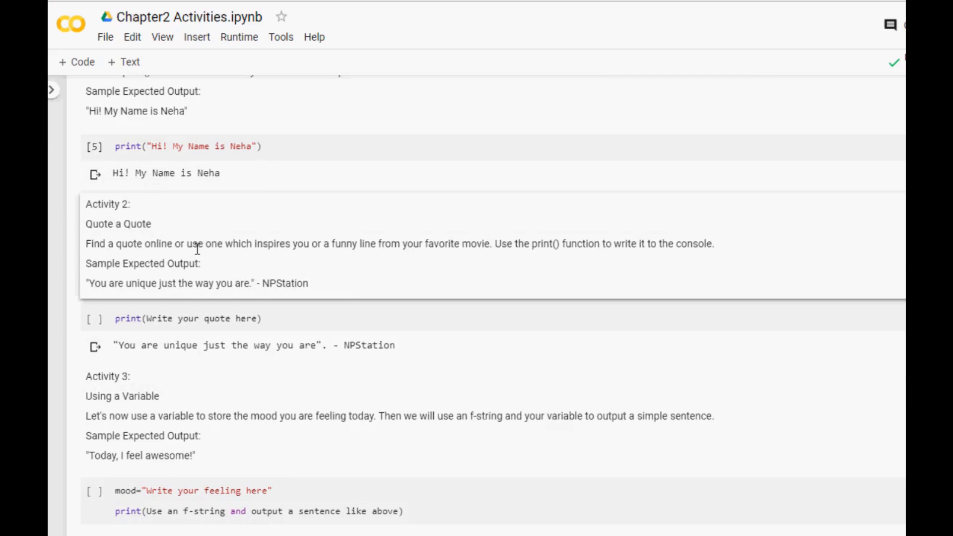
{"action": "mouse_move", "coordinate": [303, 246]}
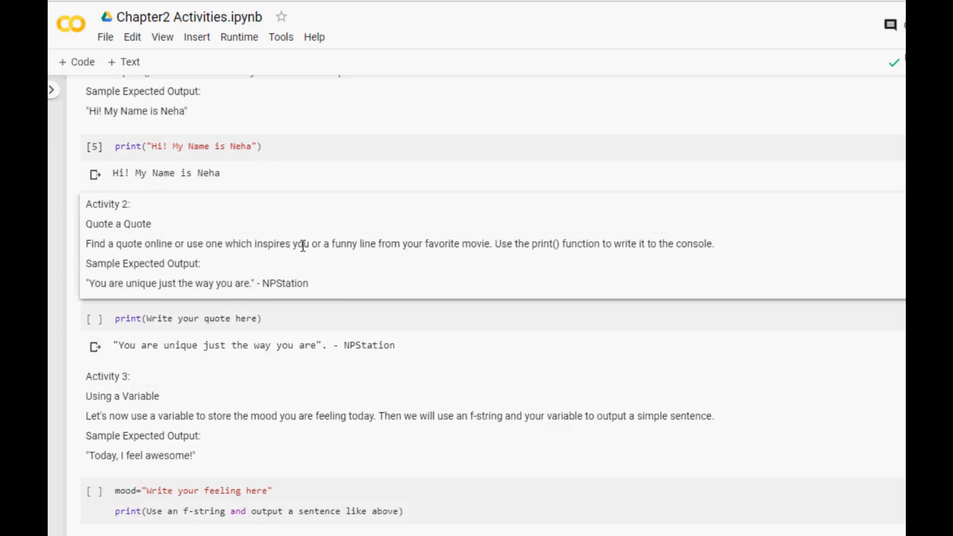
{"action": "mouse_move", "coordinate": [489, 243]}
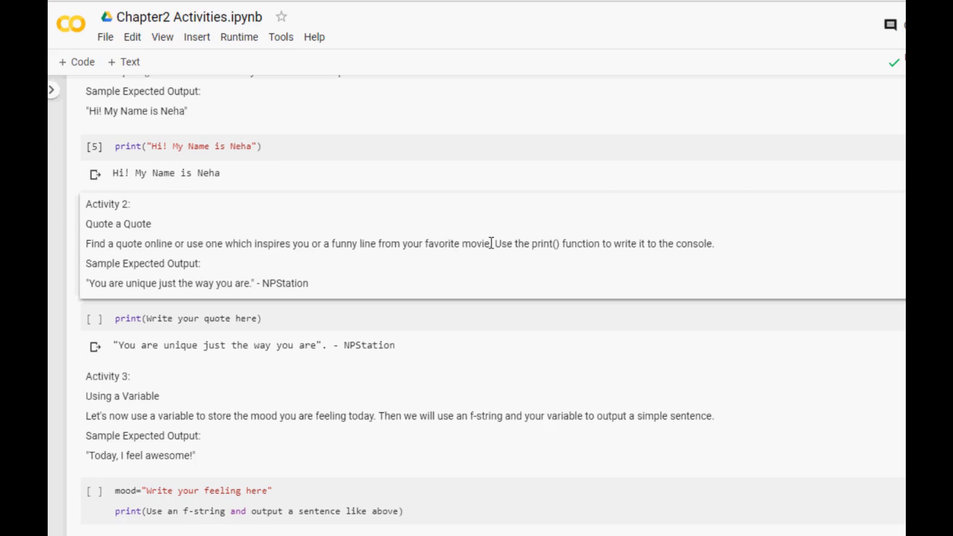
{"action": "mouse_move", "coordinate": [619, 250]}
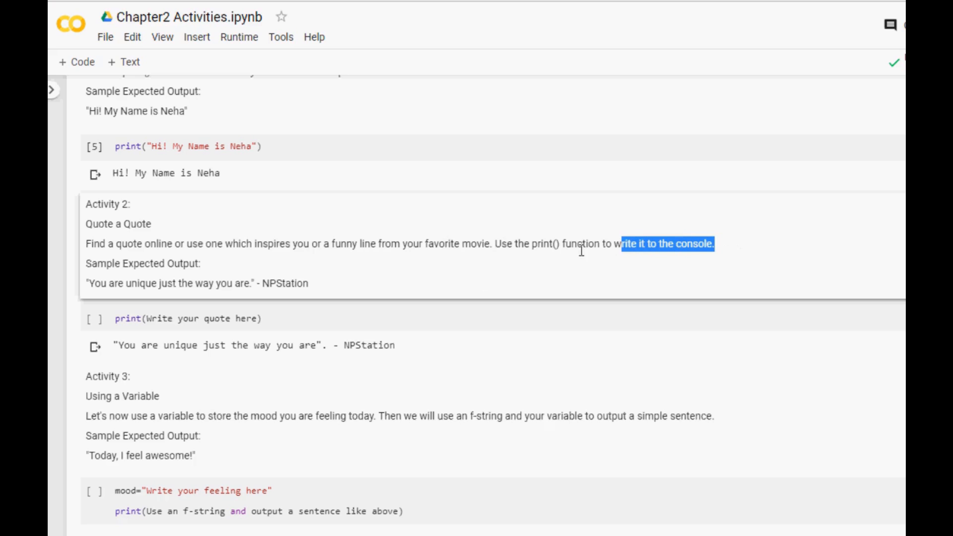
{"action": "left_click", "coordinate": [91, 282]}
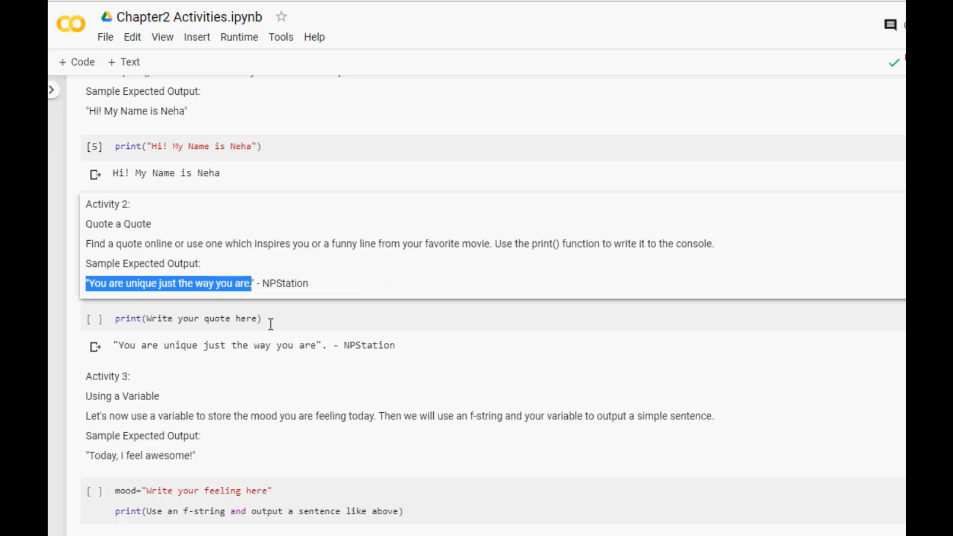
{"action": "left_click", "coordinate": [182, 319]}
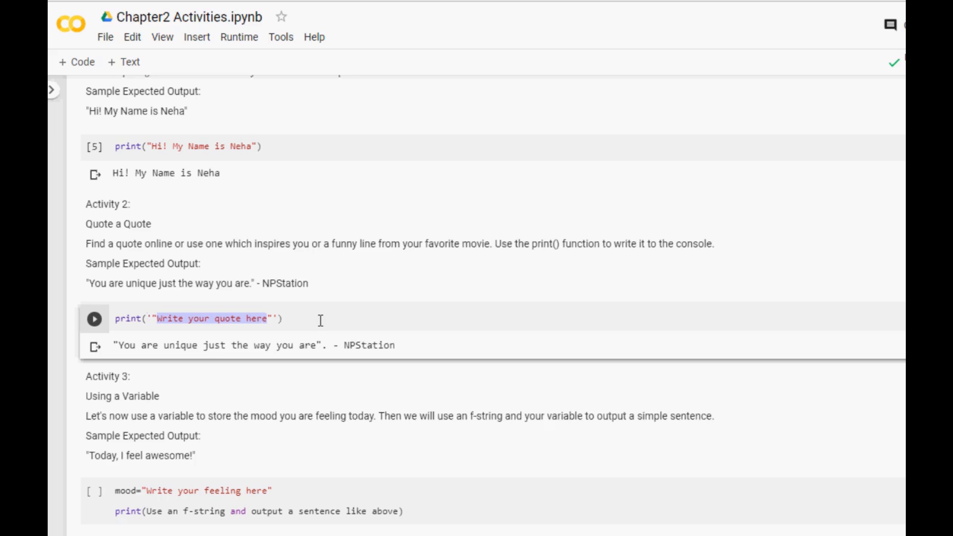
Type the quote 'You are just the way you are - NPStation' into the Activity 2 print string
{"action": "type", "text": "You are"}
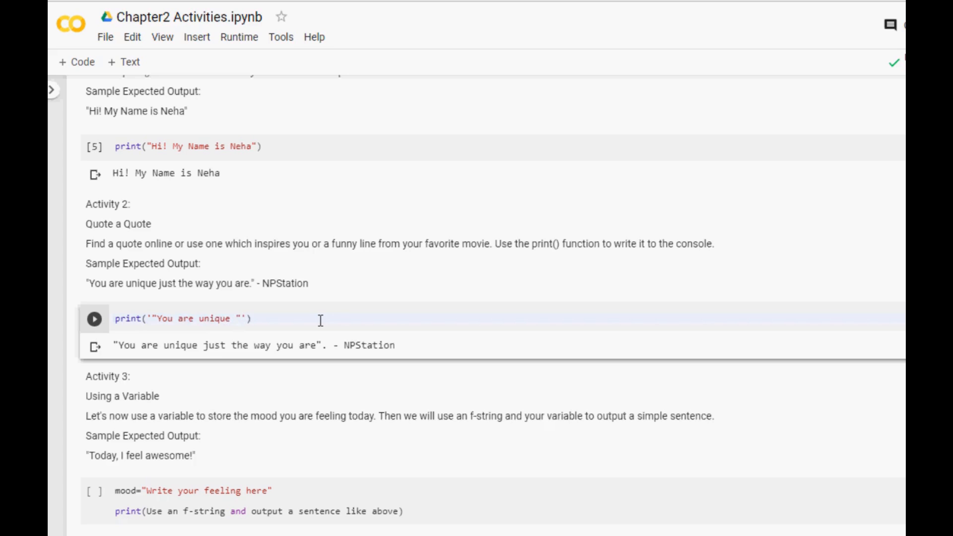
{"action": "type", "text": "just the way"}
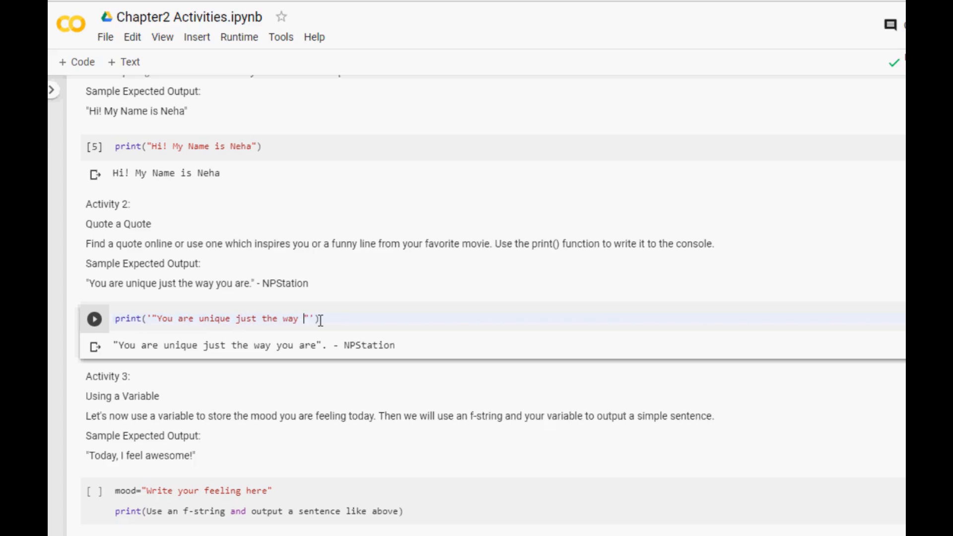
{"action": "type", "text": "you are"}
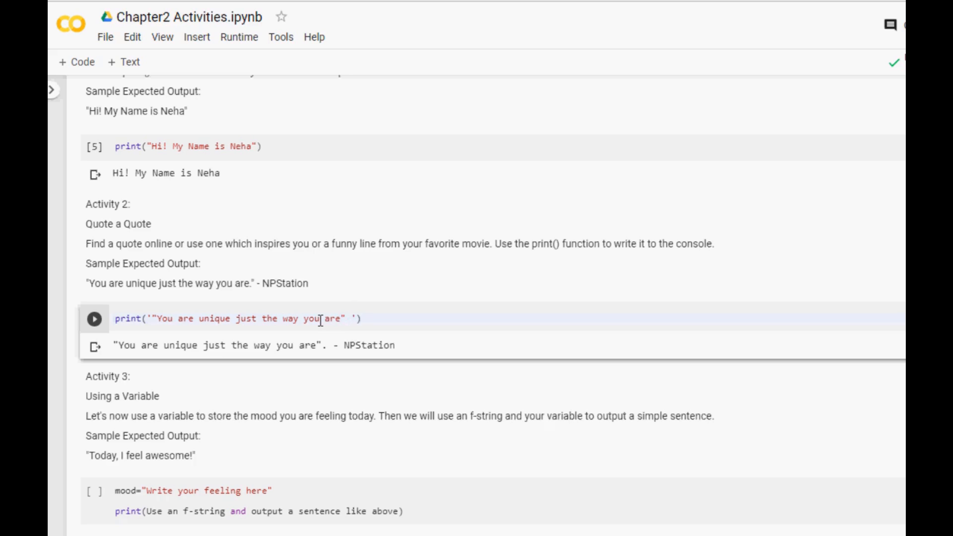
{"action": "type", "text": "- NPS"}
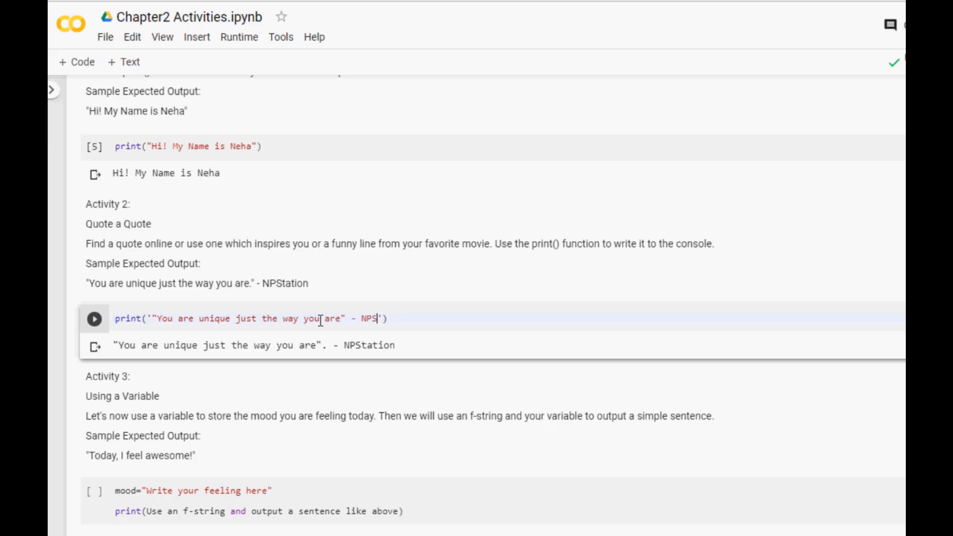
{"action": "type", "text": "tation"}
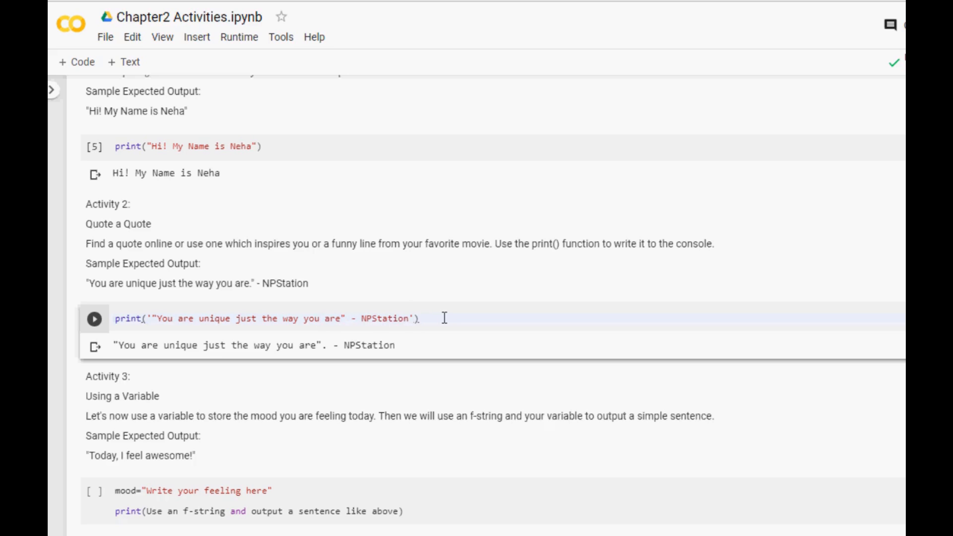
{"action": "mouse_move", "coordinate": [112, 337]}
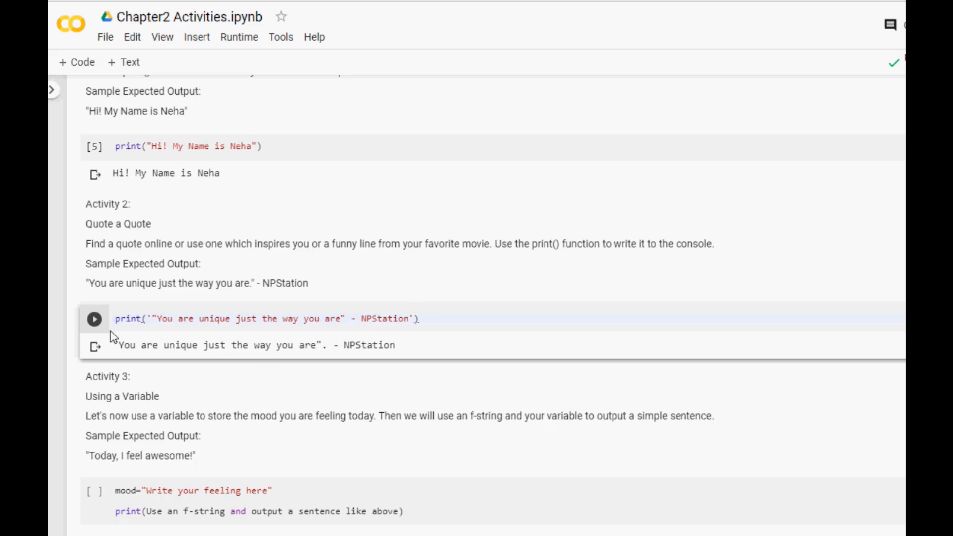
Run the Activity 2 cell and highlight the printed quote in its output
{"action": "left_click", "coordinate": [94, 319]}
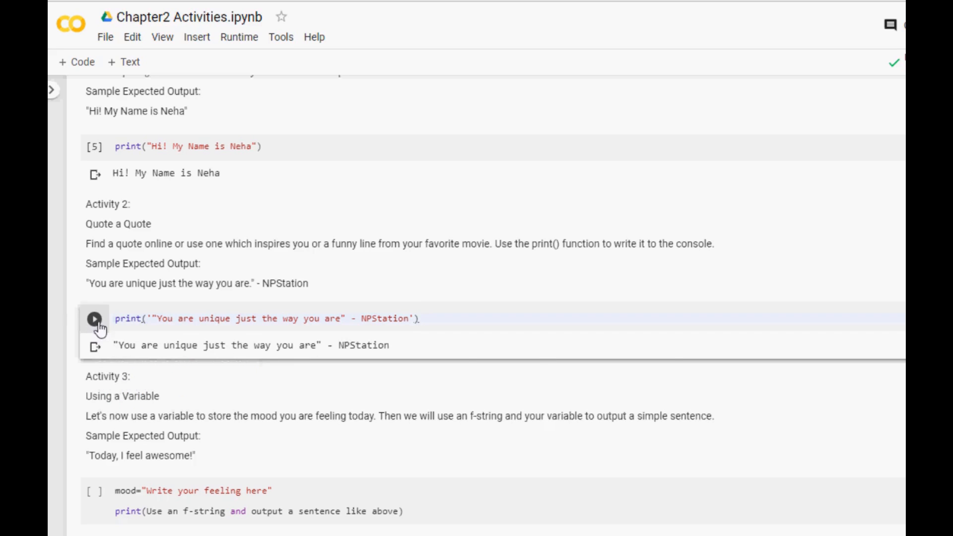
{"action": "left_click", "coordinate": [95, 319]}
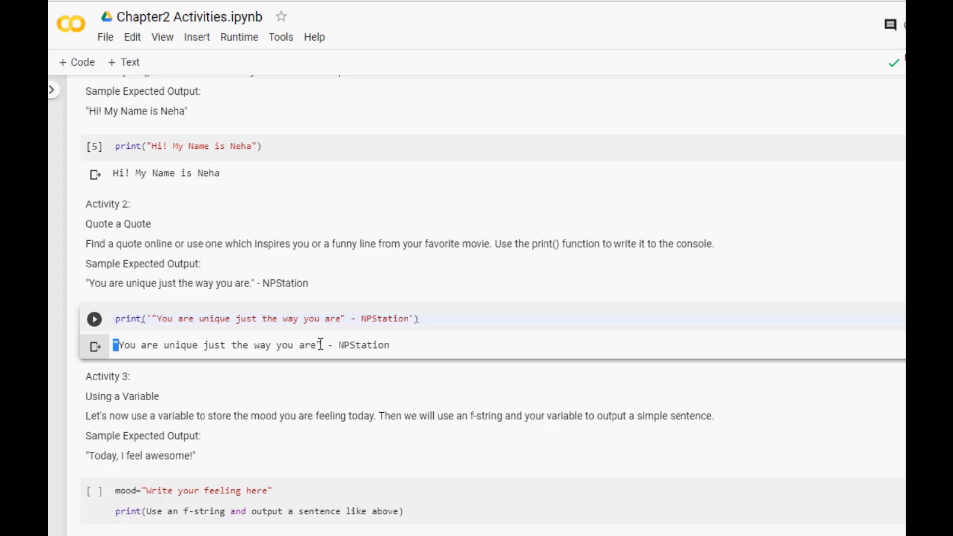
{"action": "double_click", "coordinate": [284, 346]}
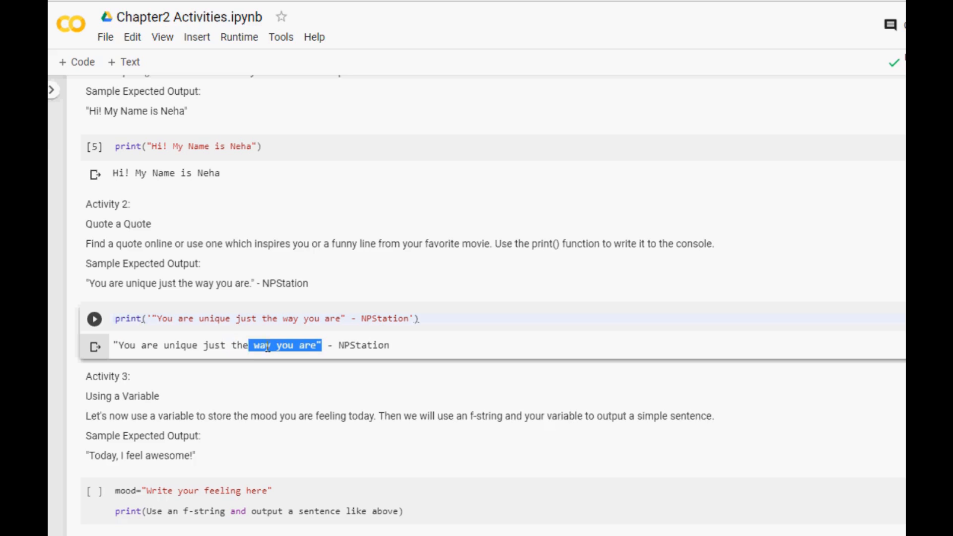
{"action": "left_click", "coordinate": [95, 318]}
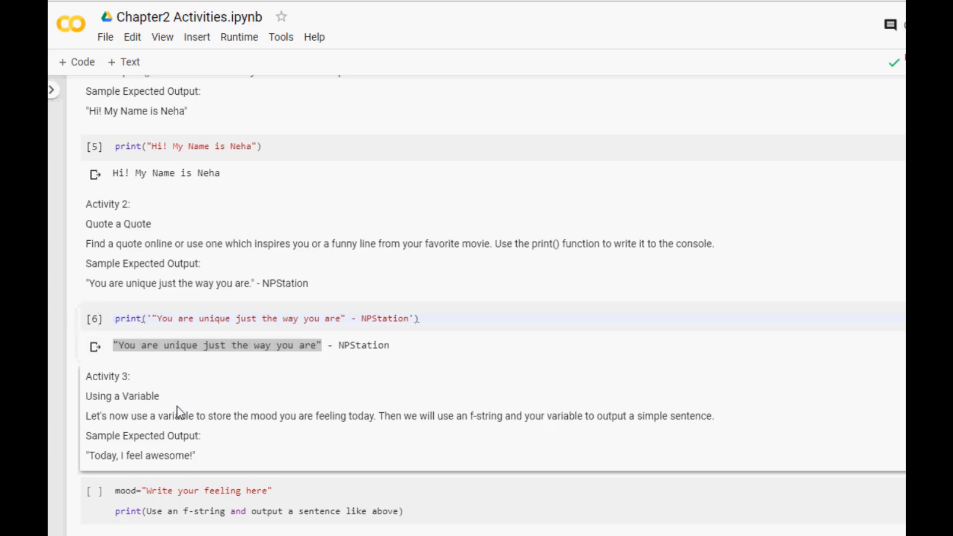
{"action": "scroll", "scroll_direction": "down", "scroll_amount": 3}
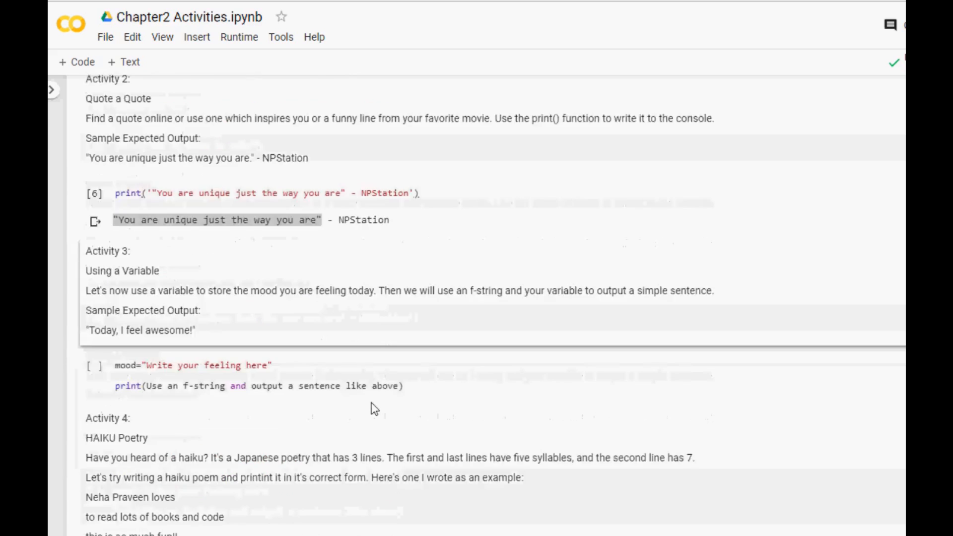
{"action": "scroll", "scroll_direction": "down", "scroll_amount": 3}
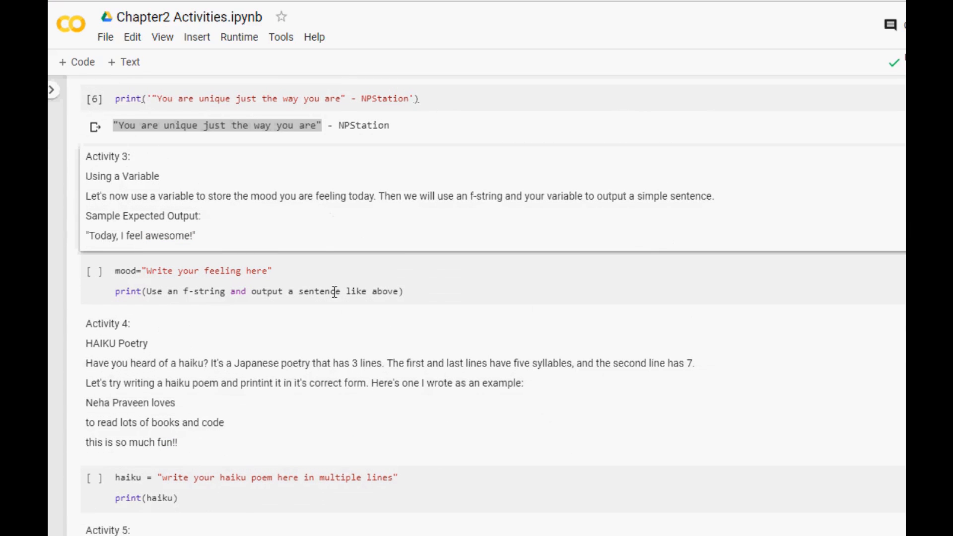
{"action": "scroll", "scroll_direction": "down", "scroll_amount": 3}
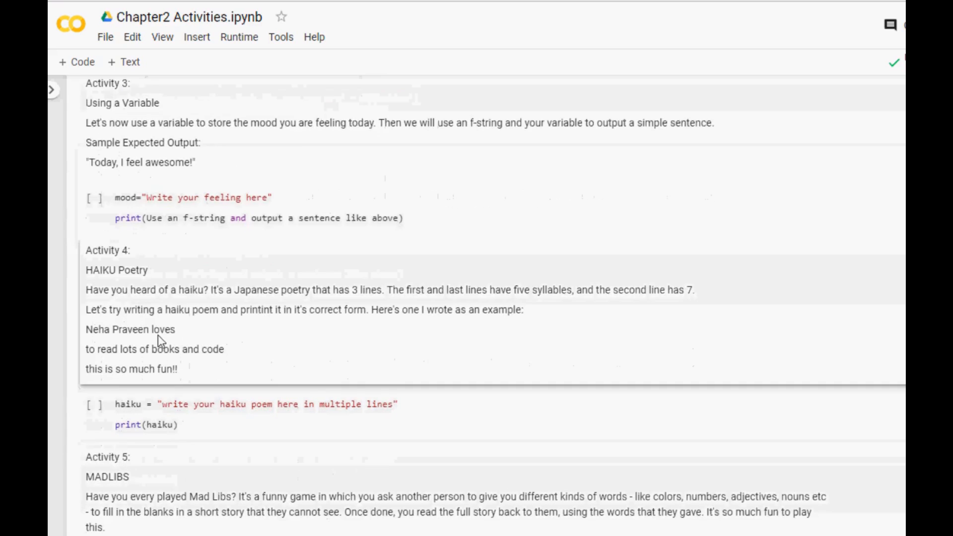
{"action": "scroll", "scroll_direction": "down", "scroll_amount": 3}
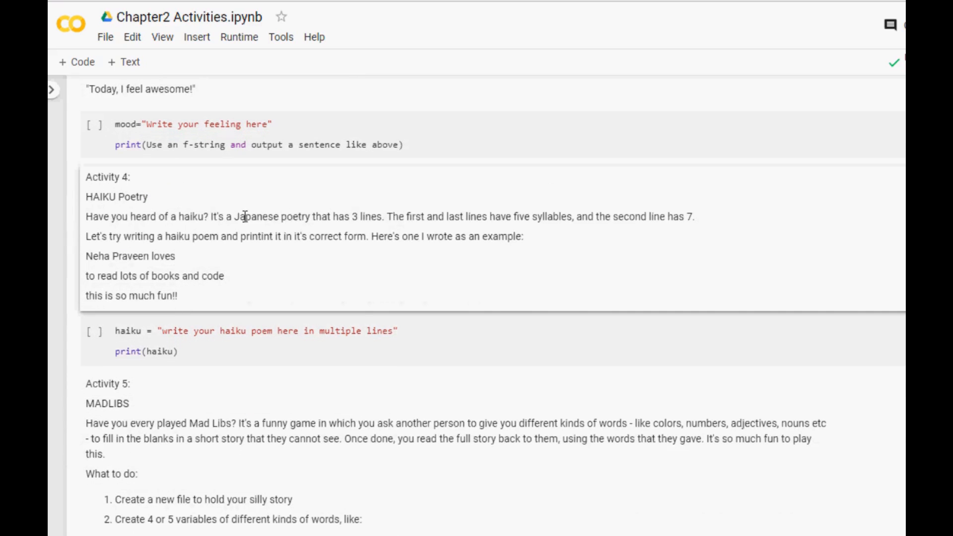
{"action": "mouse_move", "coordinate": [372, 217]}
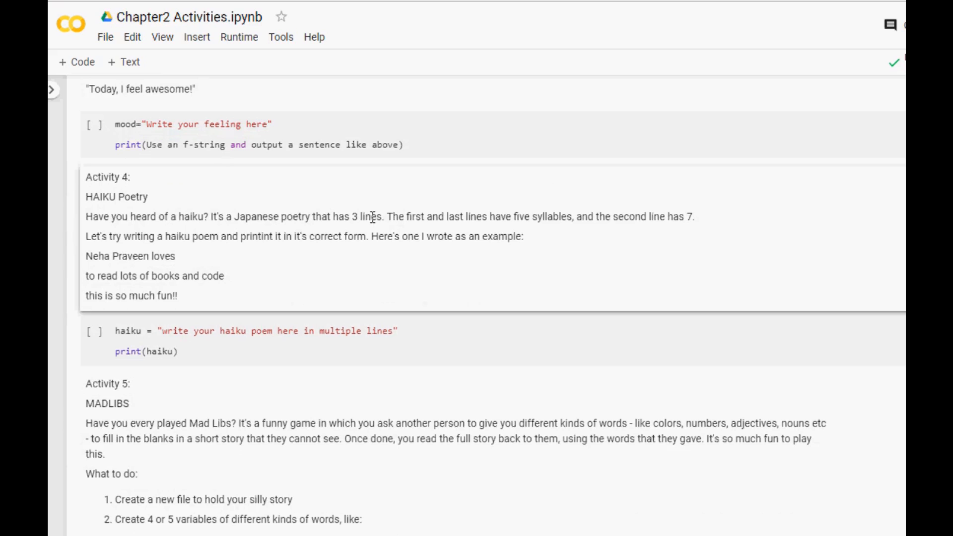
{"action": "mouse_move", "coordinate": [510, 217]}
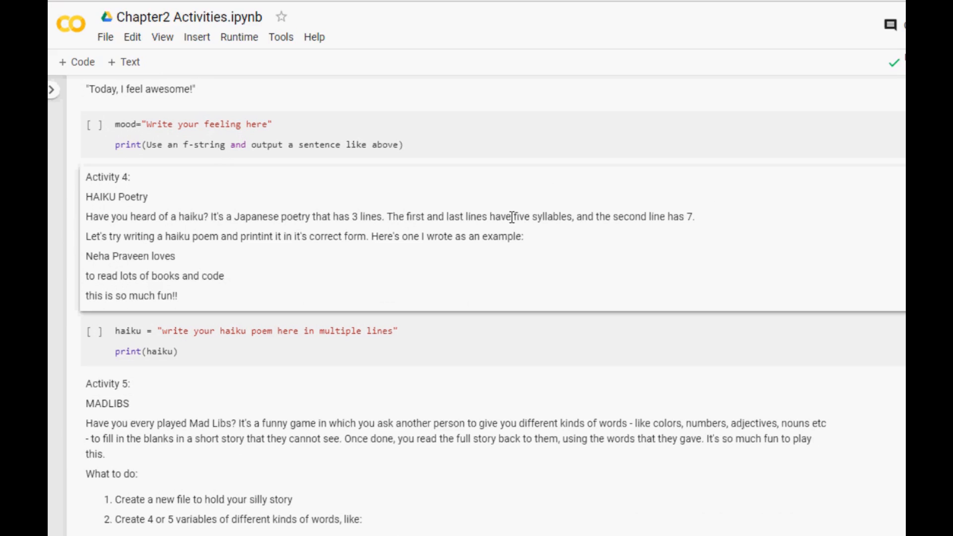
{"action": "mouse_move", "coordinate": [690, 217]}
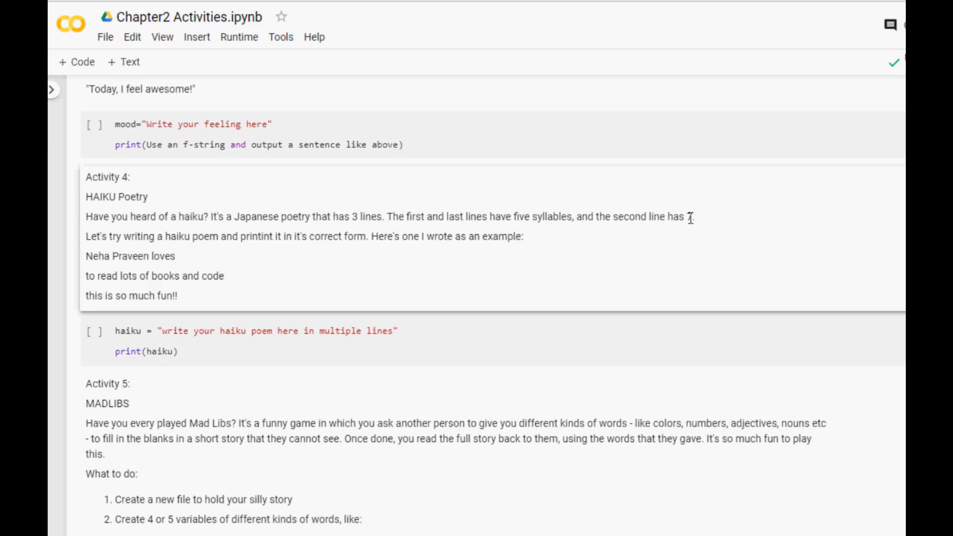
{"action": "mouse_move", "coordinate": [702, 223]}
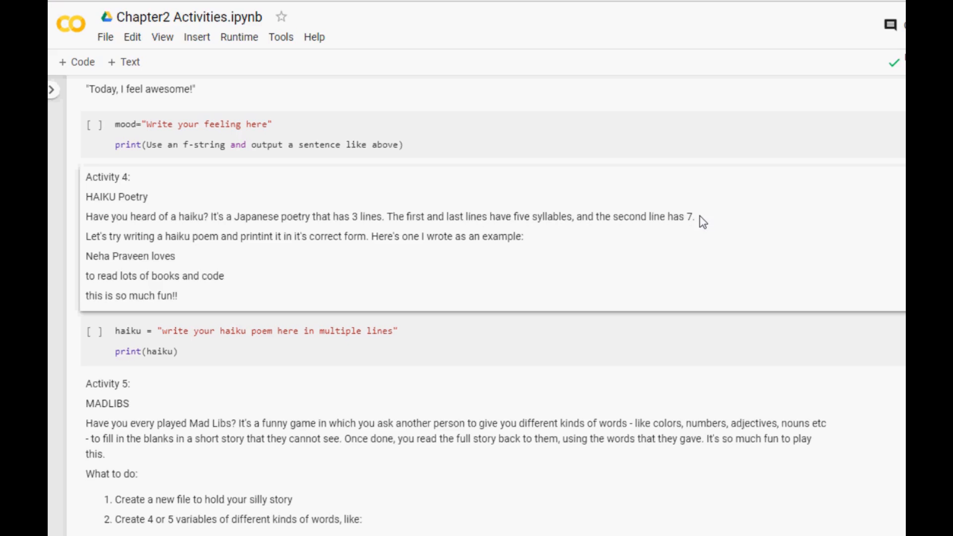
{"action": "mouse_move", "coordinate": [143, 292]}
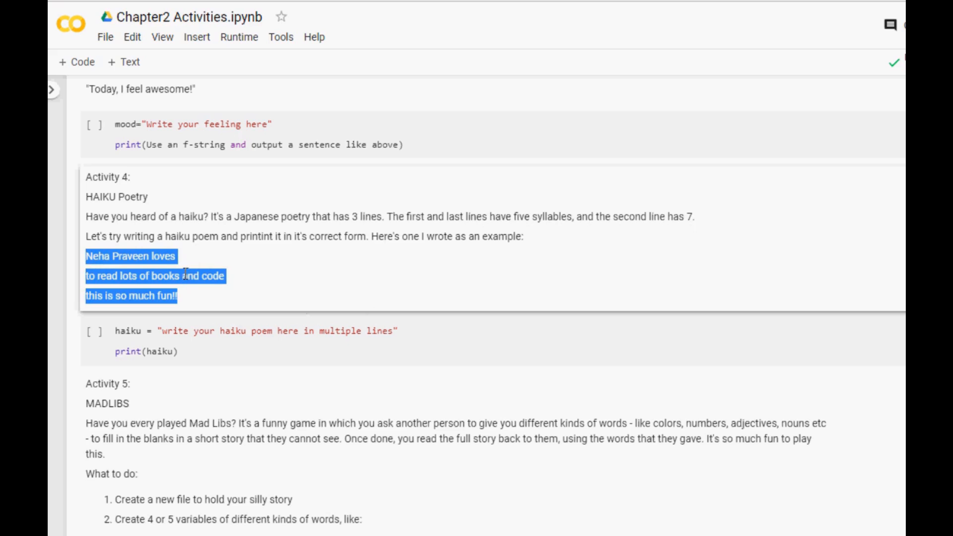
{"action": "mouse_move", "coordinate": [299, 284]}
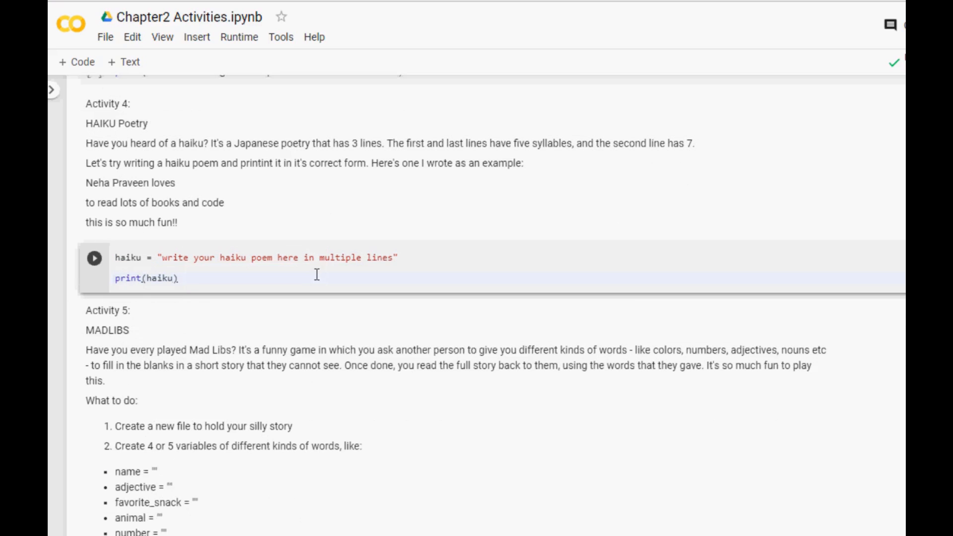
{"action": "double_click", "coordinate": [341, 258]}
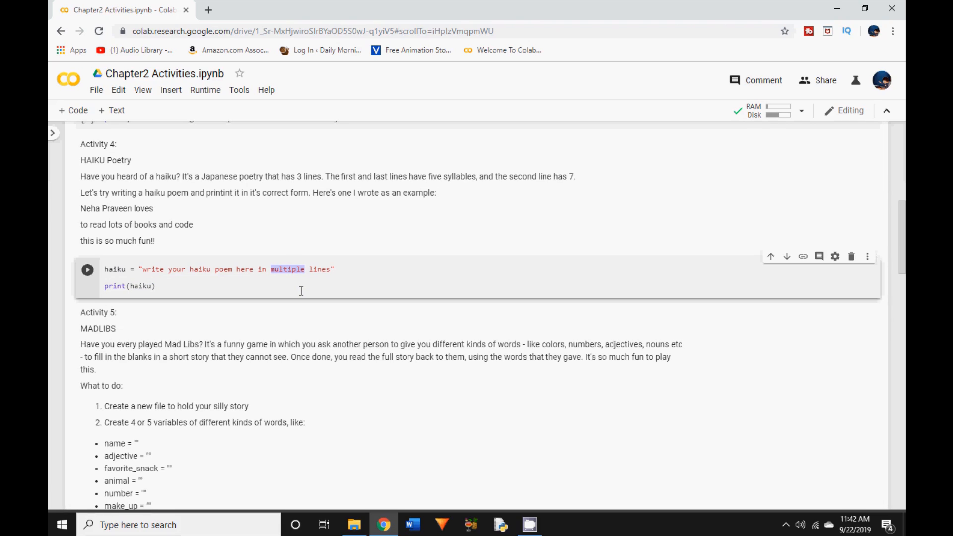
{"action": "mouse_move", "coordinate": [271, 325]}
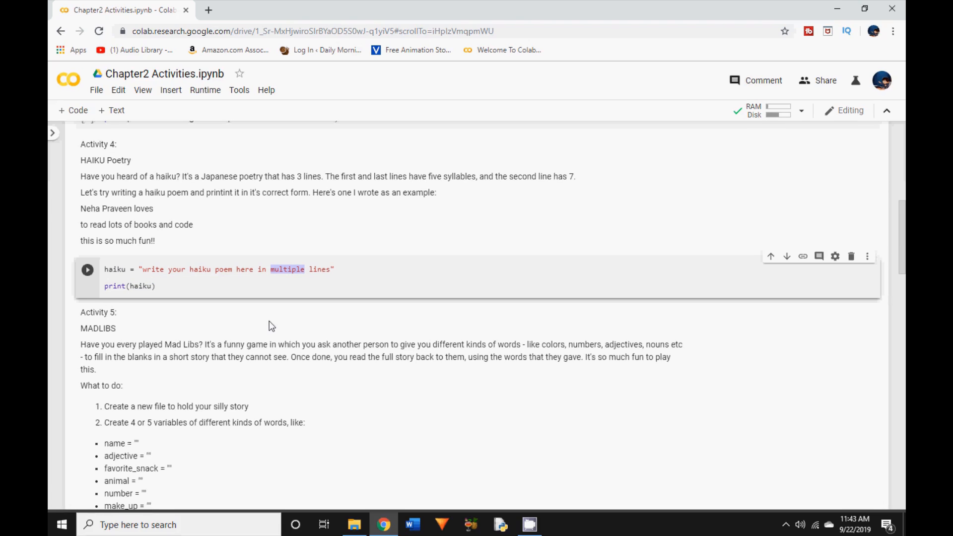
Clear the haiku selection, browse Activities 5 to 7, and minimize Chrome to the book-cover desktop
{"action": "left_click", "coordinate": [169, 288]}
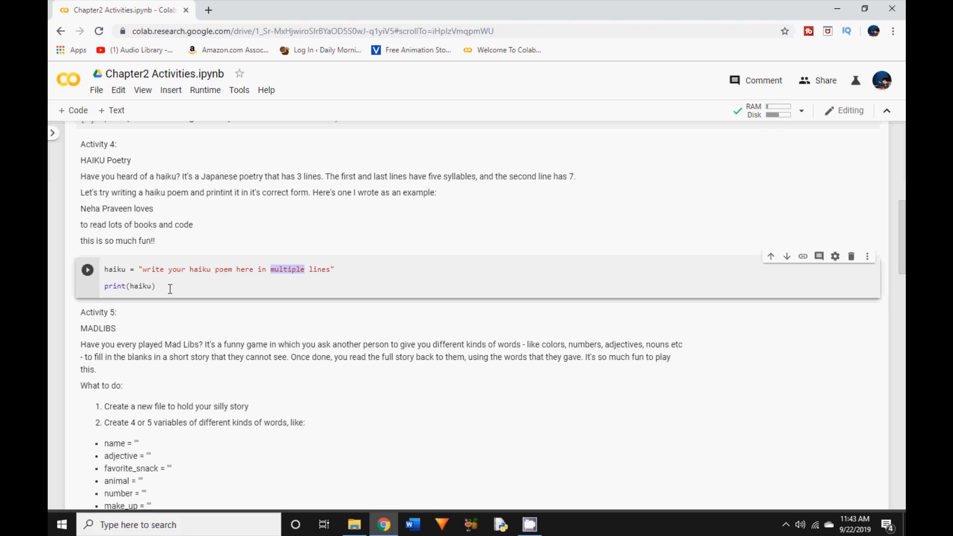
{"action": "left_click", "coordinate": [156, 286]}
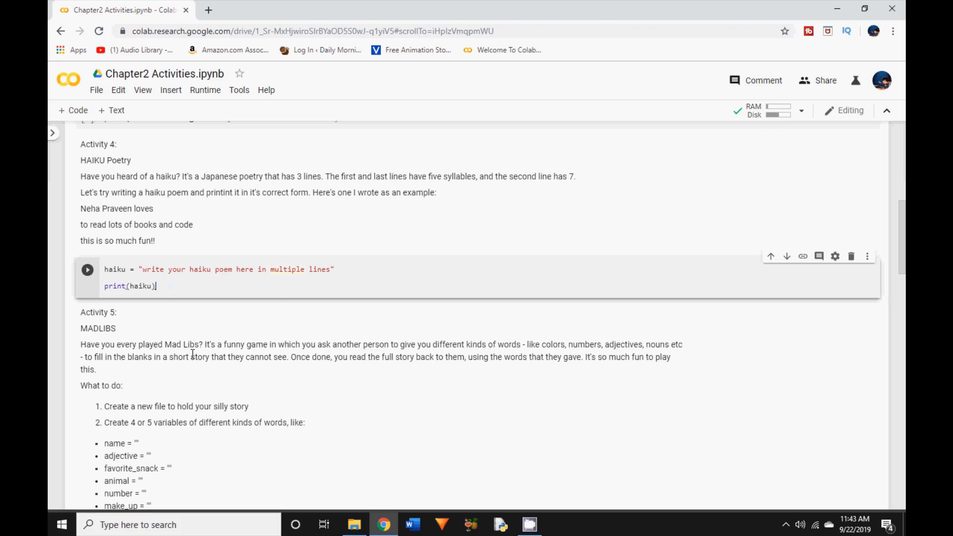
{"action": "scroll", "scroll_direction": "down", "scroll_amount": 3}
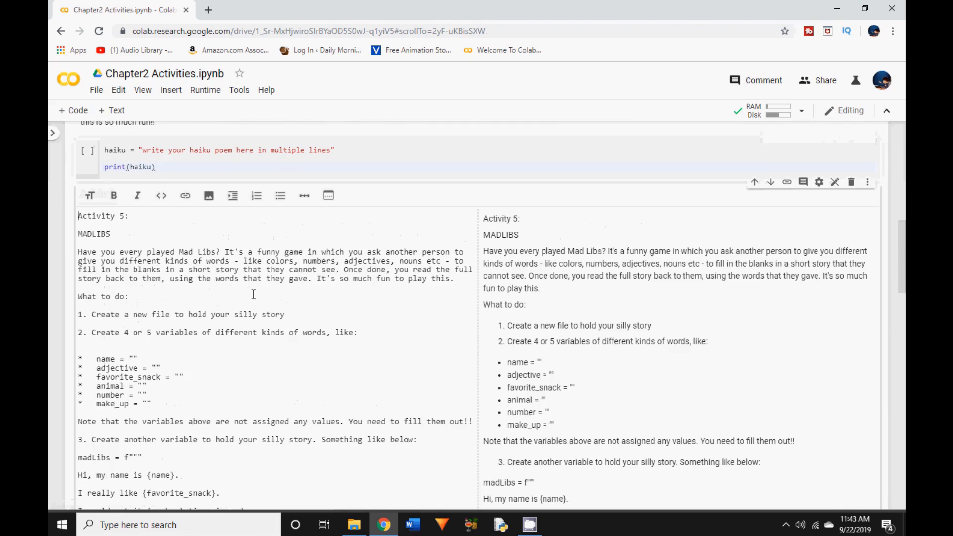
{"action": "scroll", "scroll_direction": "down", "scroll_amount": 3}
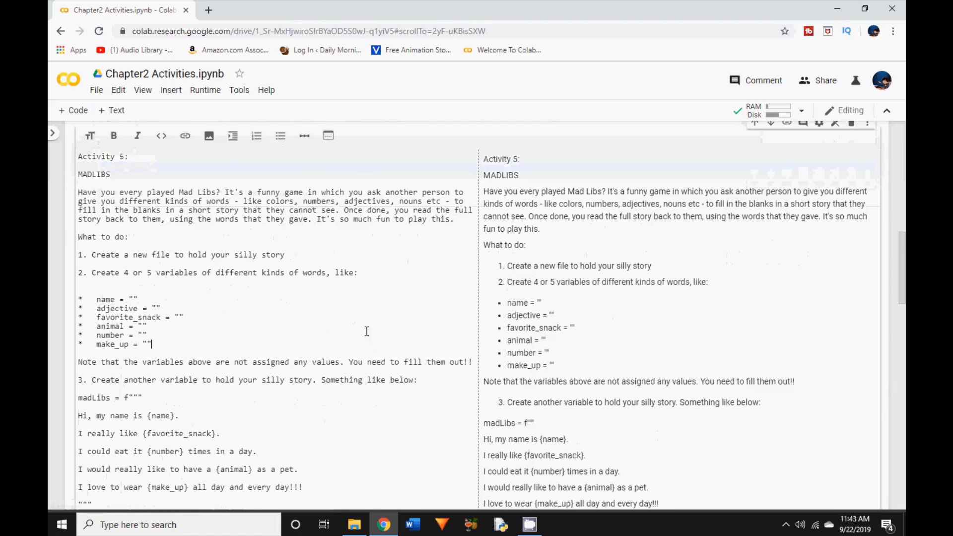
{"action": "scroll", "scroll_direction": "down", "scroll_amount": 3}
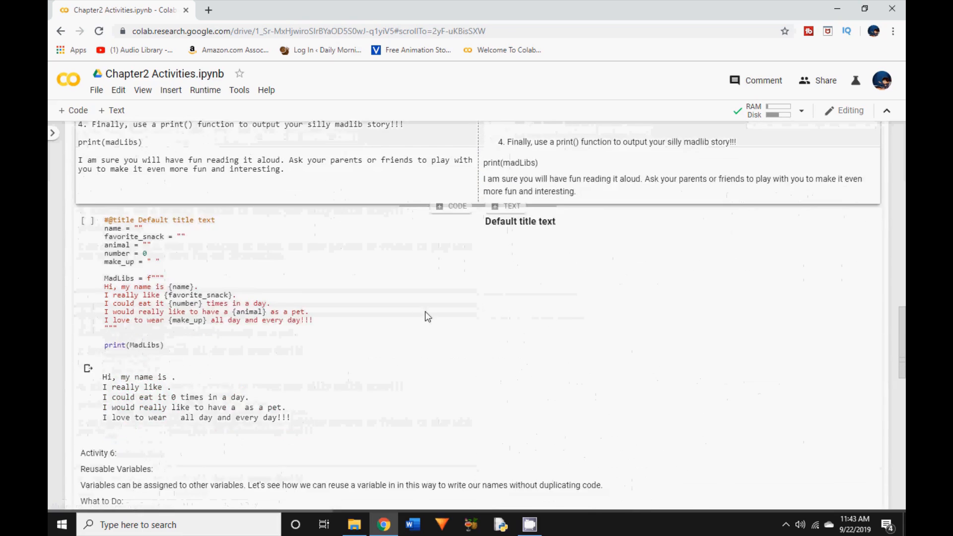
{"action": "scroll", "scroll_direction": "down", "scroll_amount": 3}
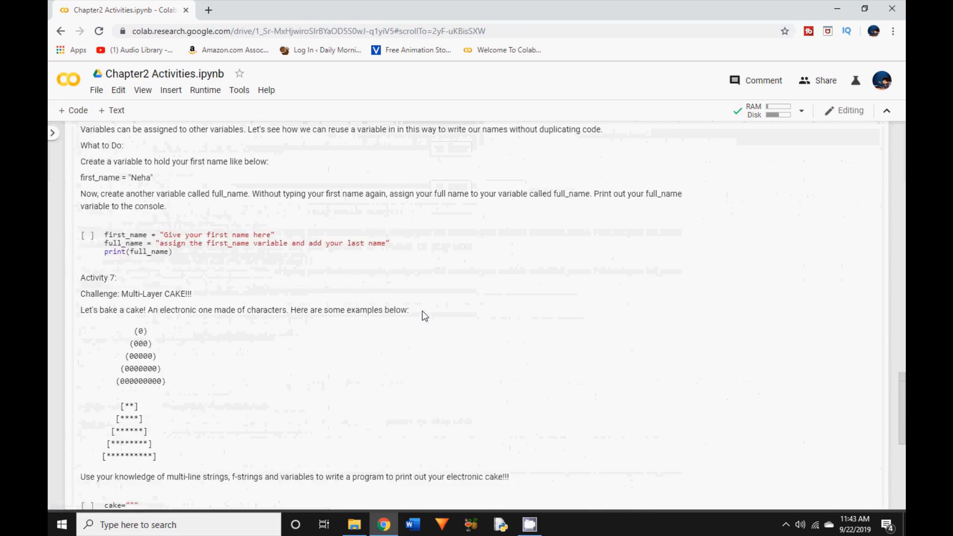
{"action": "scroll", "scroll_direction": "down", "scroll_amount": 3}
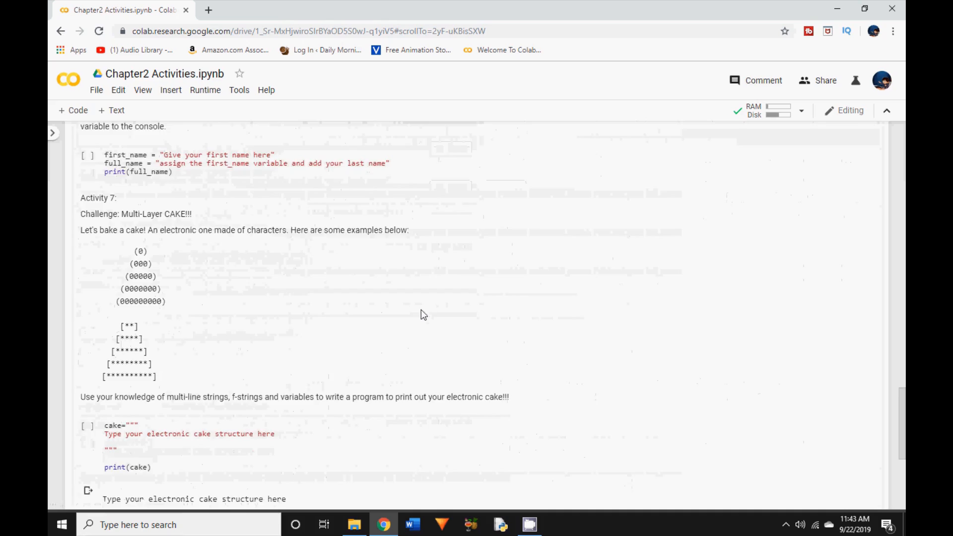
{"action": "scroll", "scroll_direction": "down", "scroll_amount": 3}
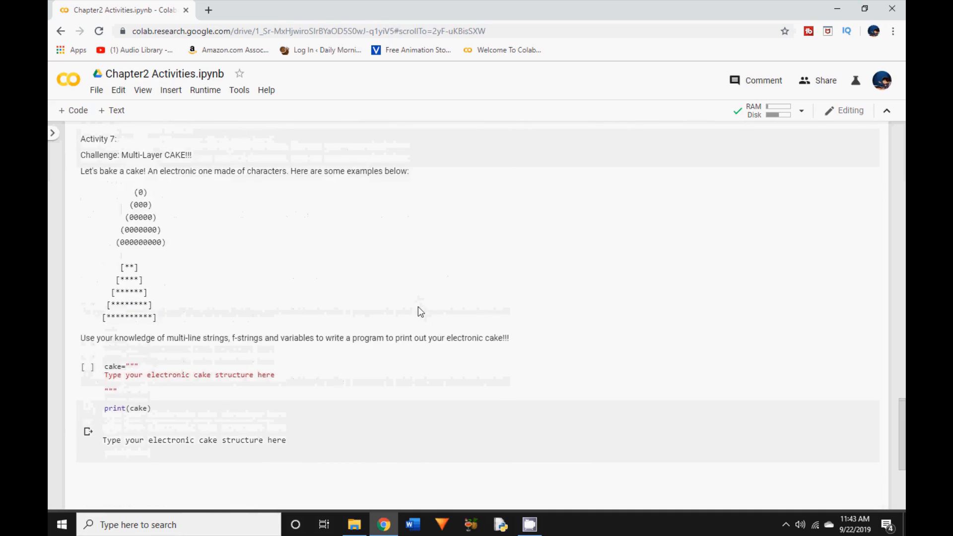
{"action": "scroll", "scroll_direction": "up", "scroll_amount": 3}
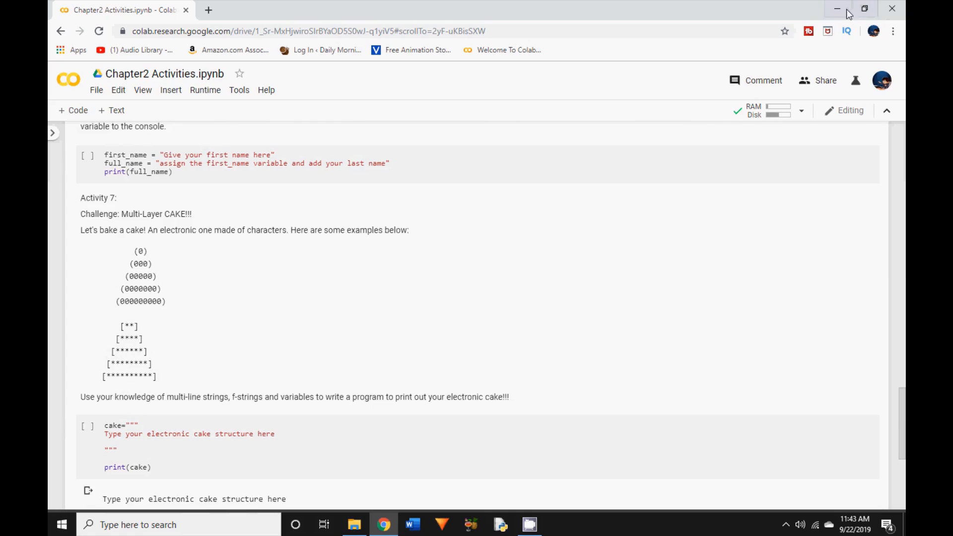
{"action": "left_click", "coordinate": [838, 9]}
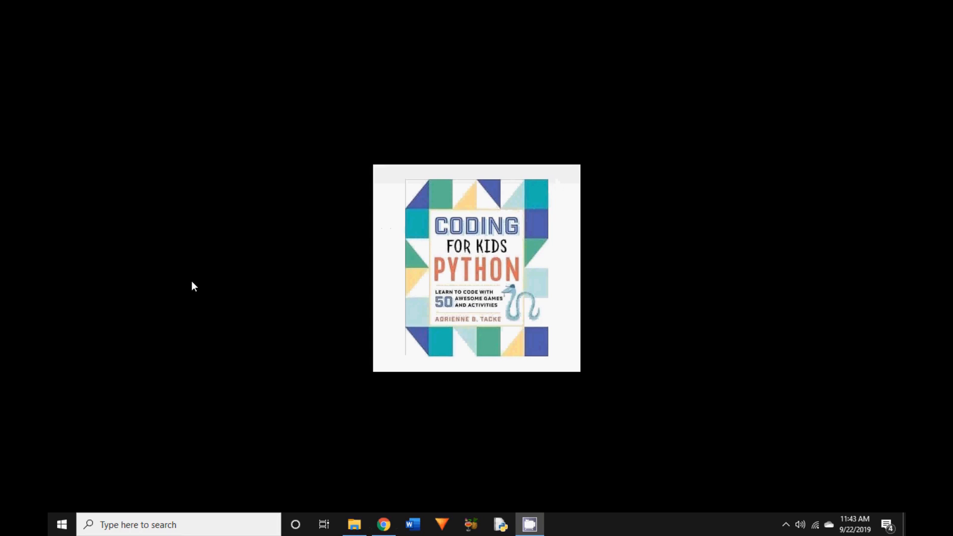